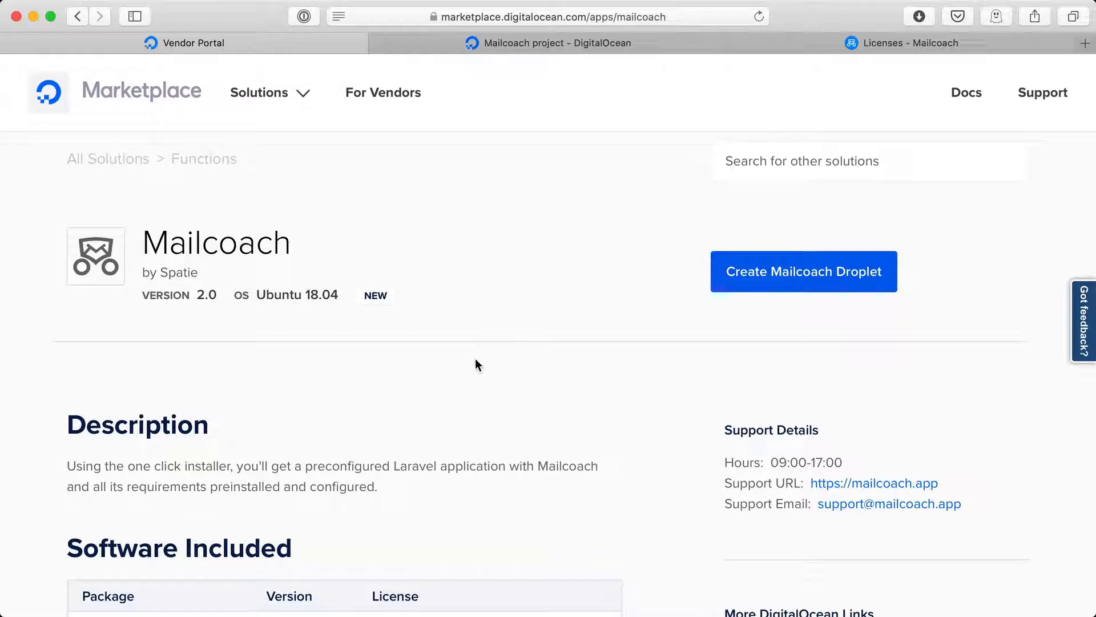
pyautogui.moveTo(492, 17)
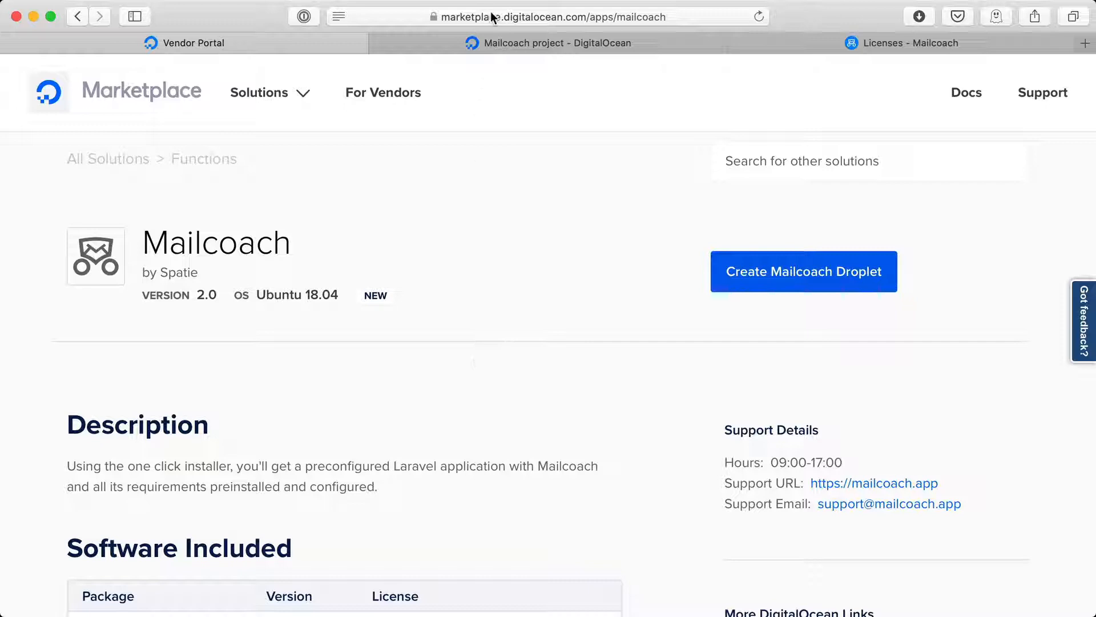
# Step: Start creating a droplet from the Mailcoach 2.0 Marketplace image
pyautogui.click(549, 16)
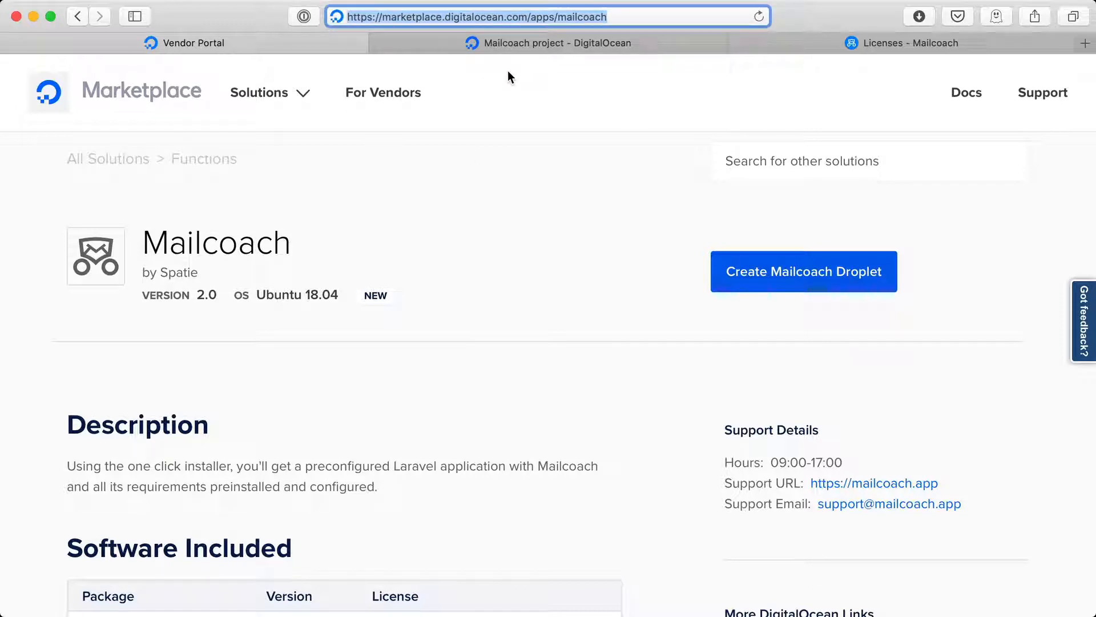
pyautogui.scroll(-3)
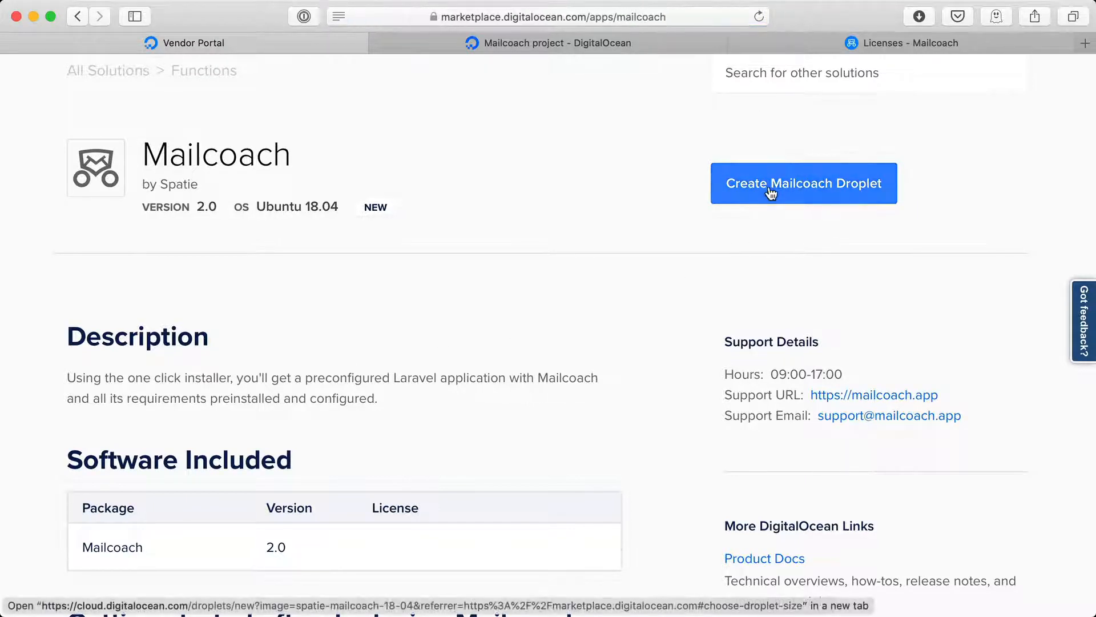
pyautogui.click(803, 183)
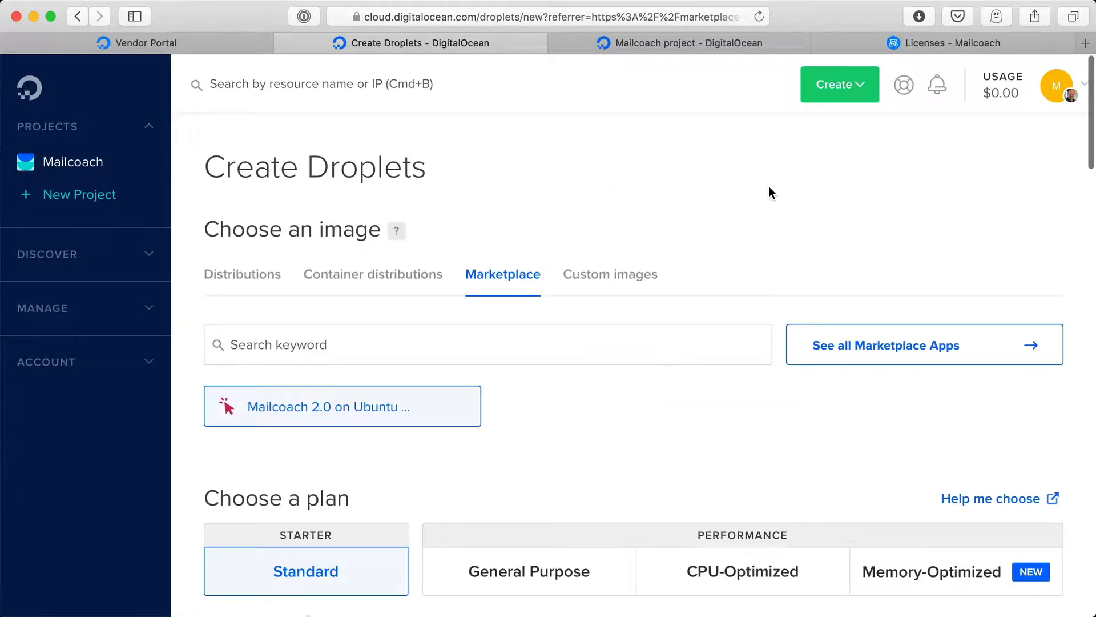
# Step: Choose the $5/month Standard plan, keeping New York 1 and SSH key authentication
pyautogui.scroll(-3)
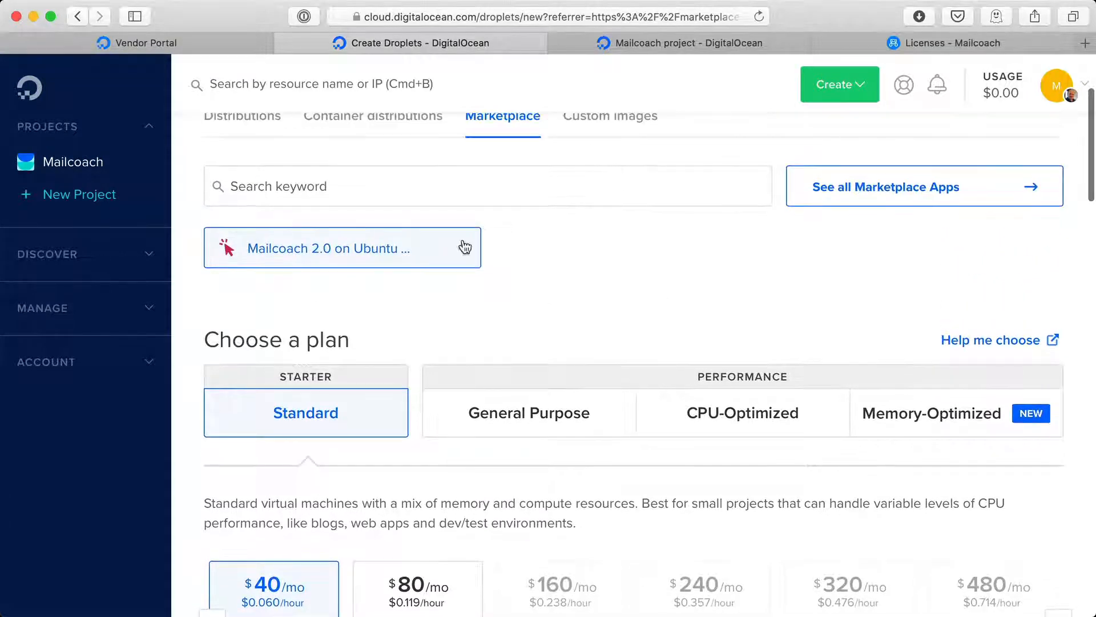
pyautogui.moveTo(430, 296)
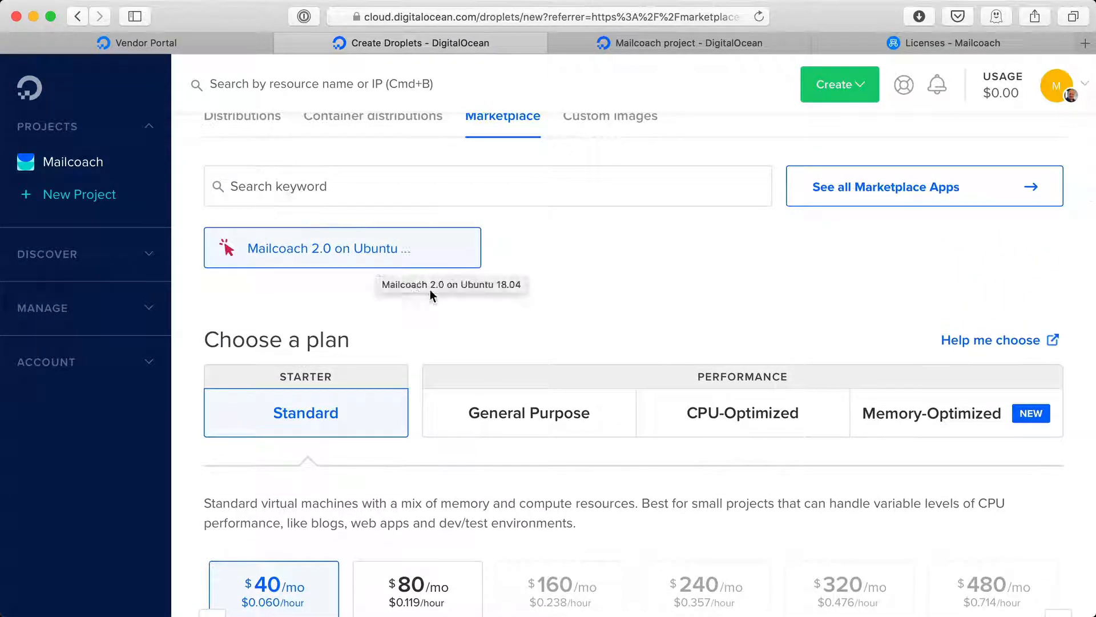
pyautogui.moveTo(440, 320)
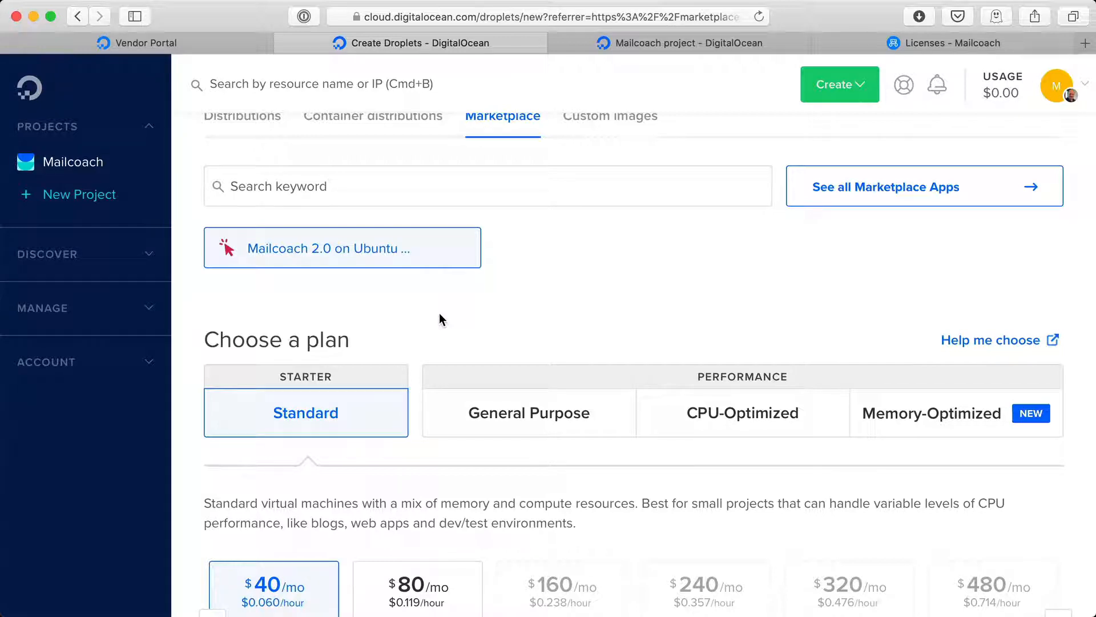
pyautogui.scroll(-3)
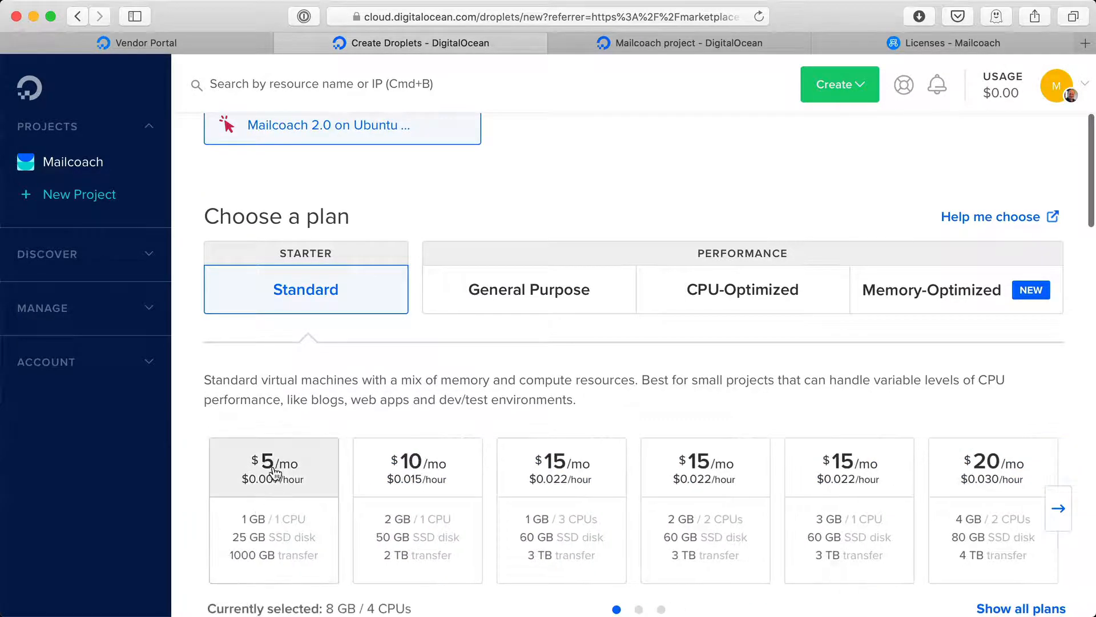
pyautogui.scroll(-3)
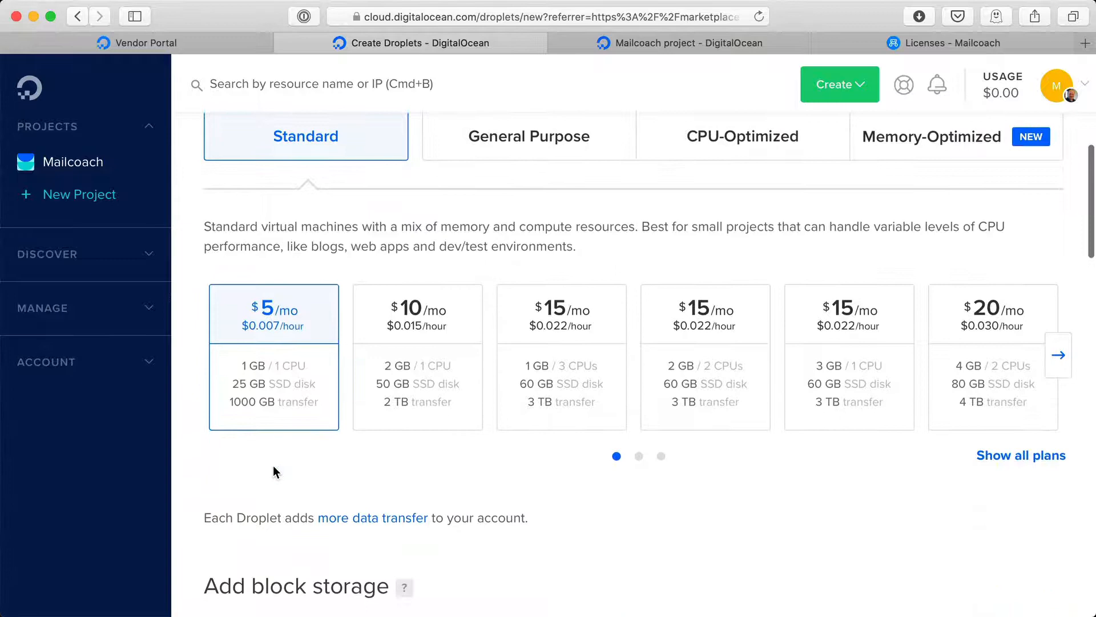
pyautogui.scroll(-3)
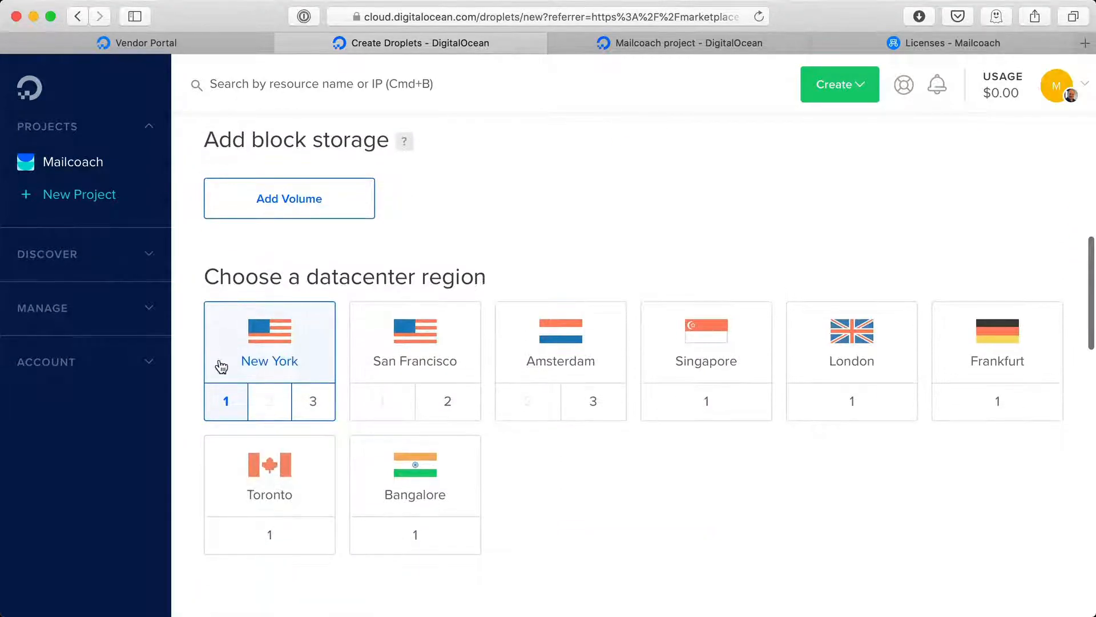
pyautogui.scroll(-3)
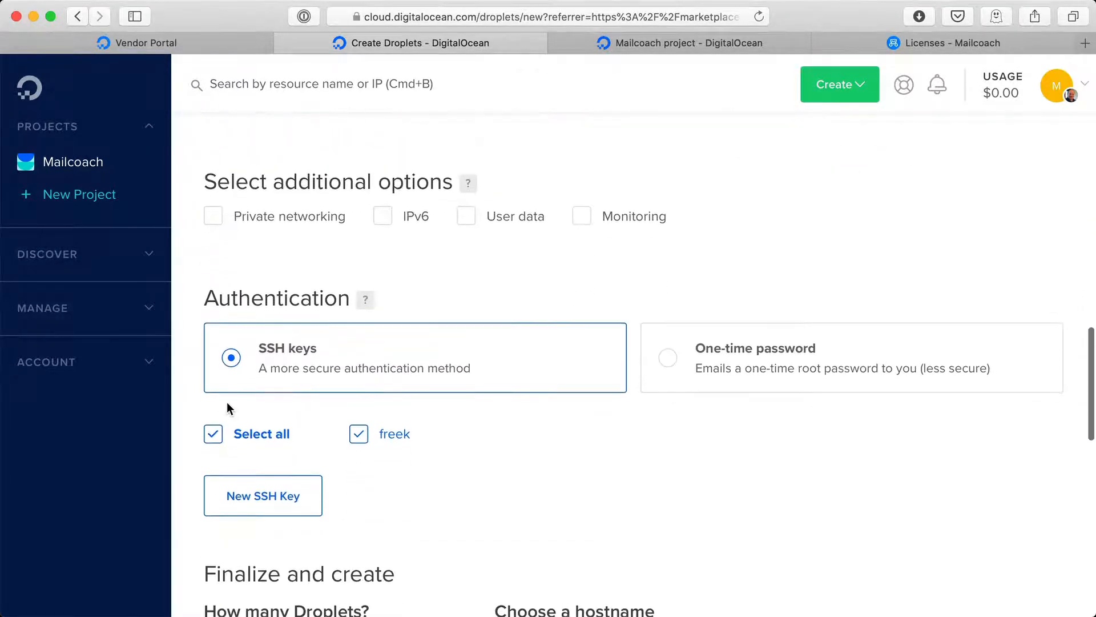
pyautogui.moveTo(417, 469)
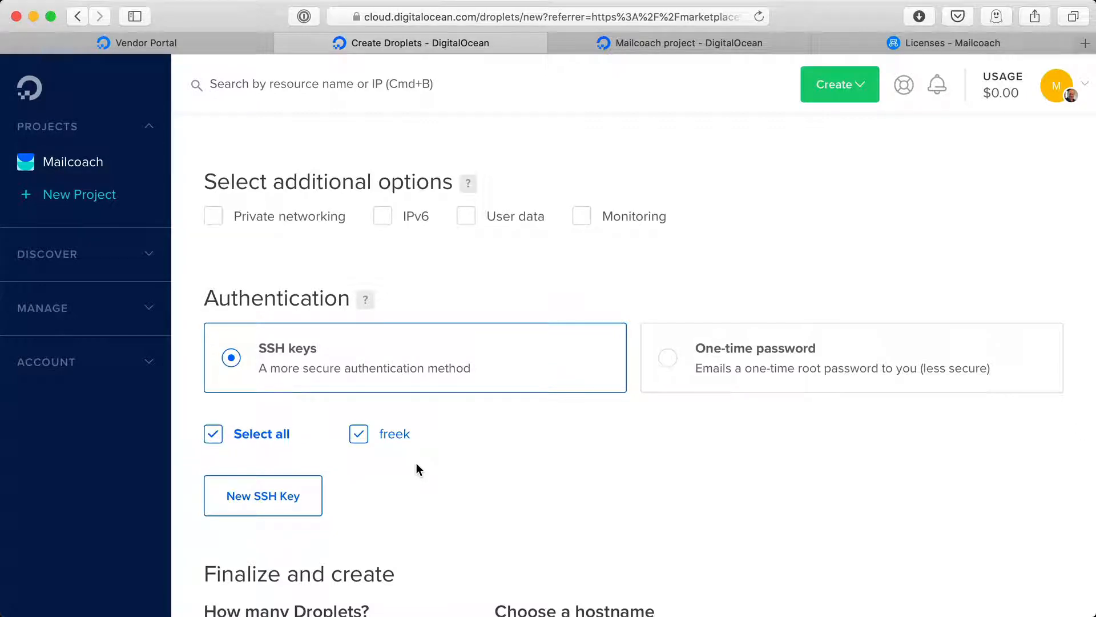
pyautogui.scroll(-3)
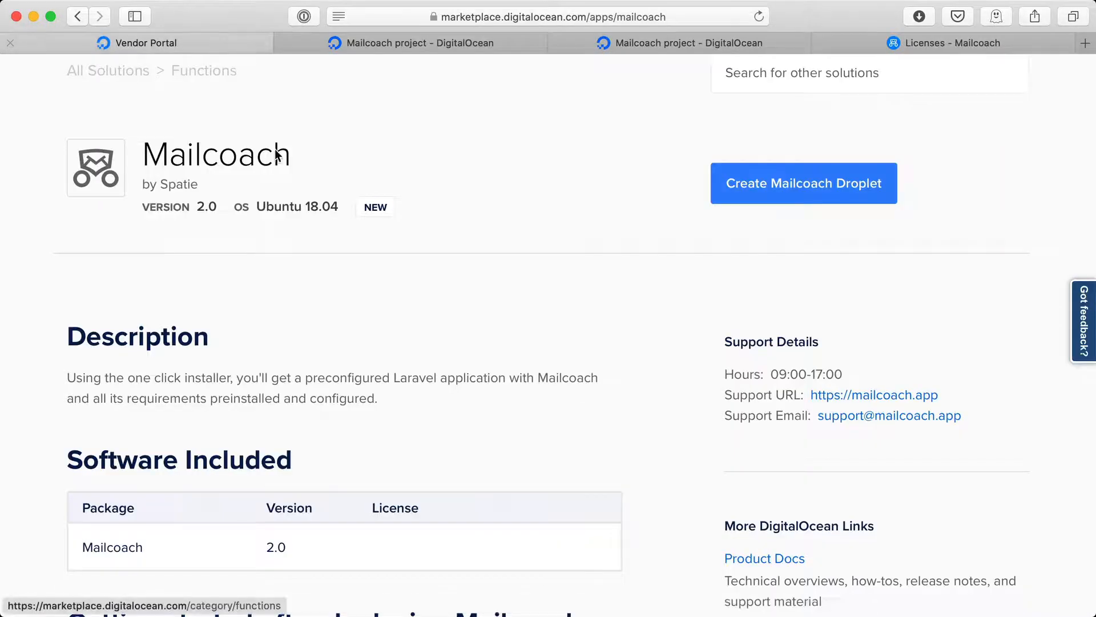
# Step: Scroll the Mailcoach Marketplace page while the new droplet is created
pyautogui.scroll(-3)
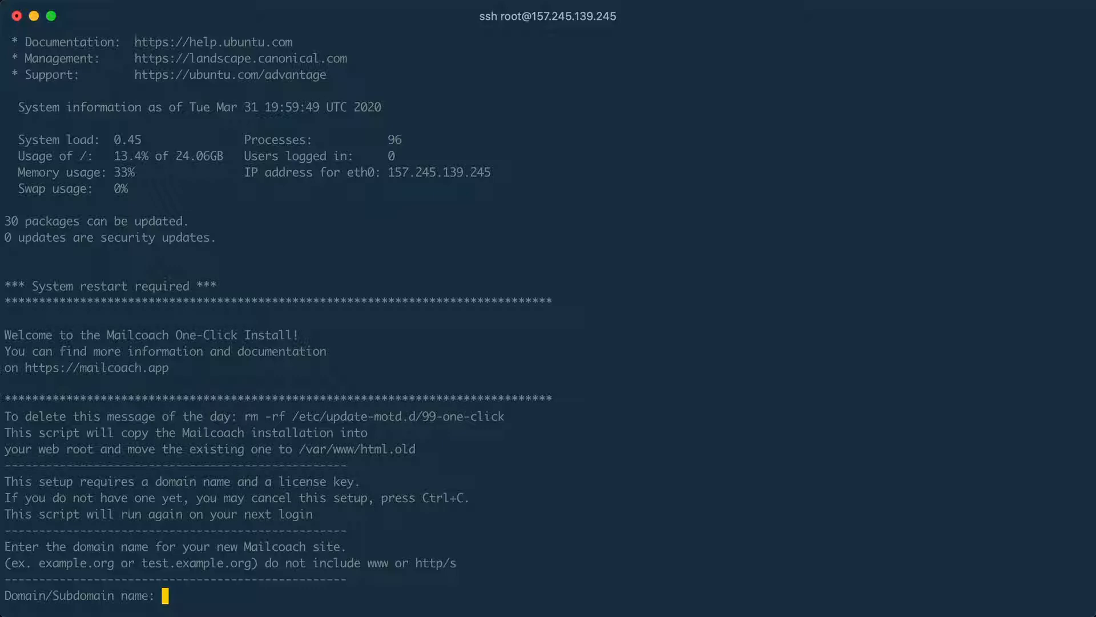
# Step: Enter droplet.mailcoach.app as the site domain in the installer, then switch to the browser
pyautogui.write('droplet.mai')
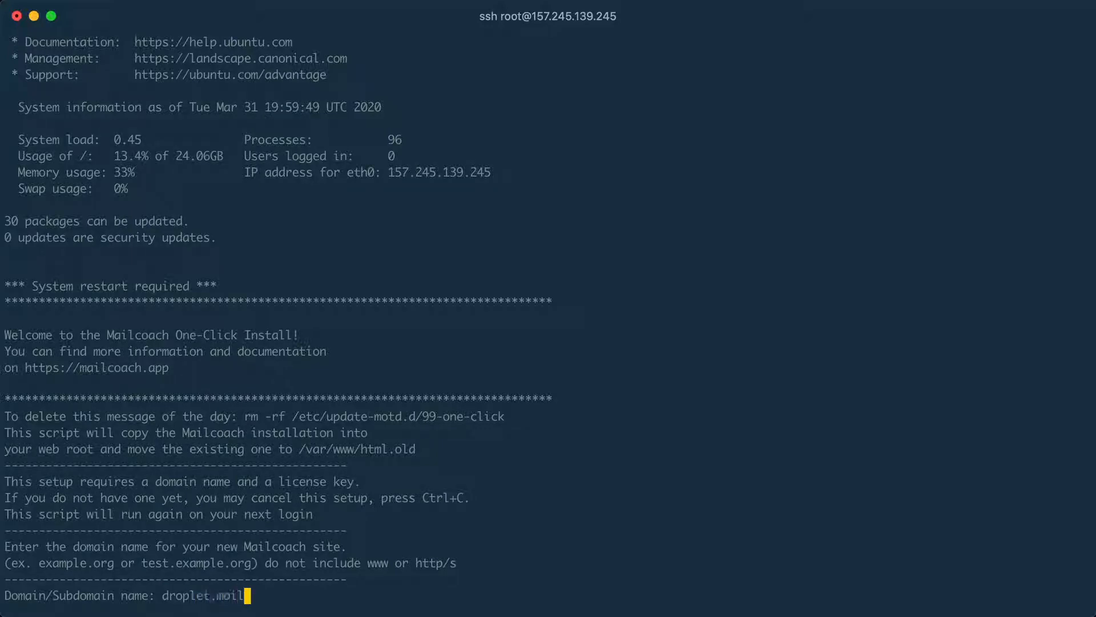
pyautogui.write('lcoach.app')
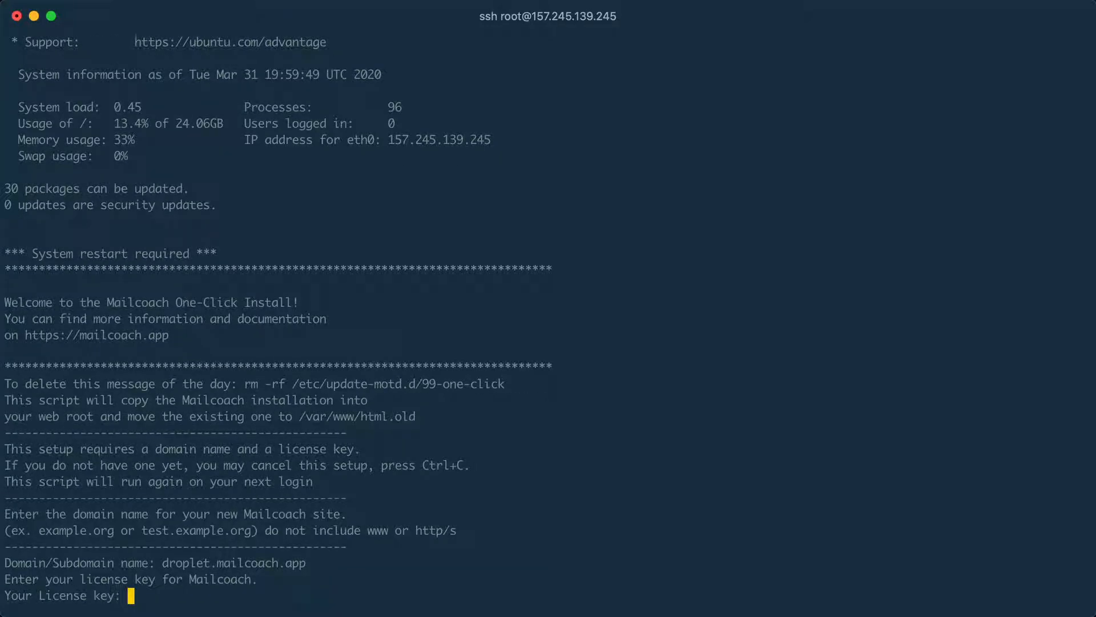
pyautogui.press('cmd+tab')
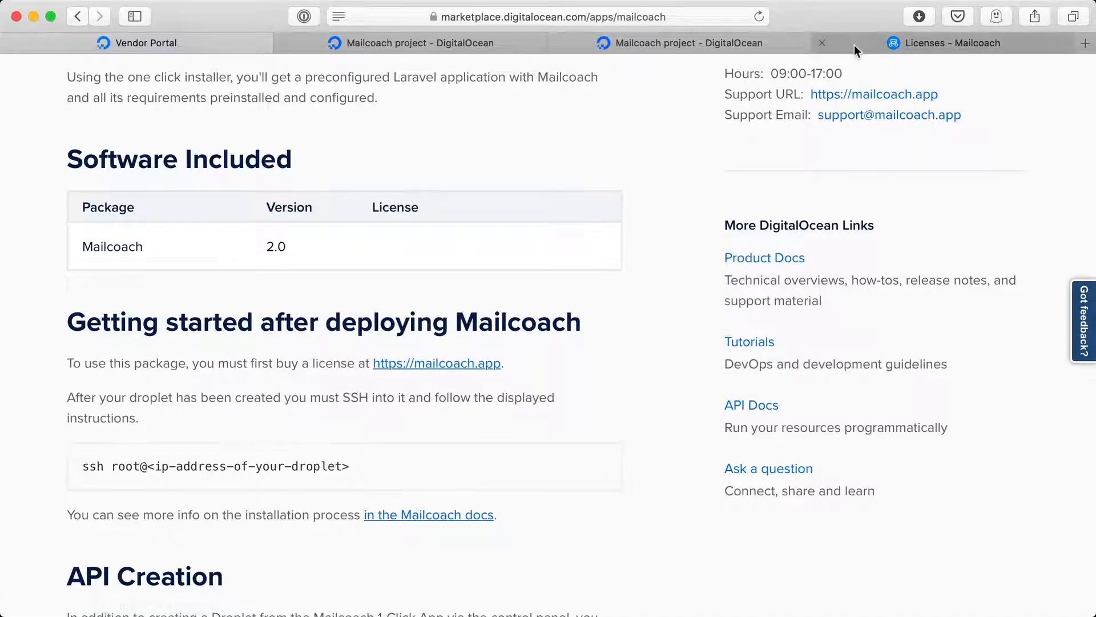
pyautogui.click(951, 42)
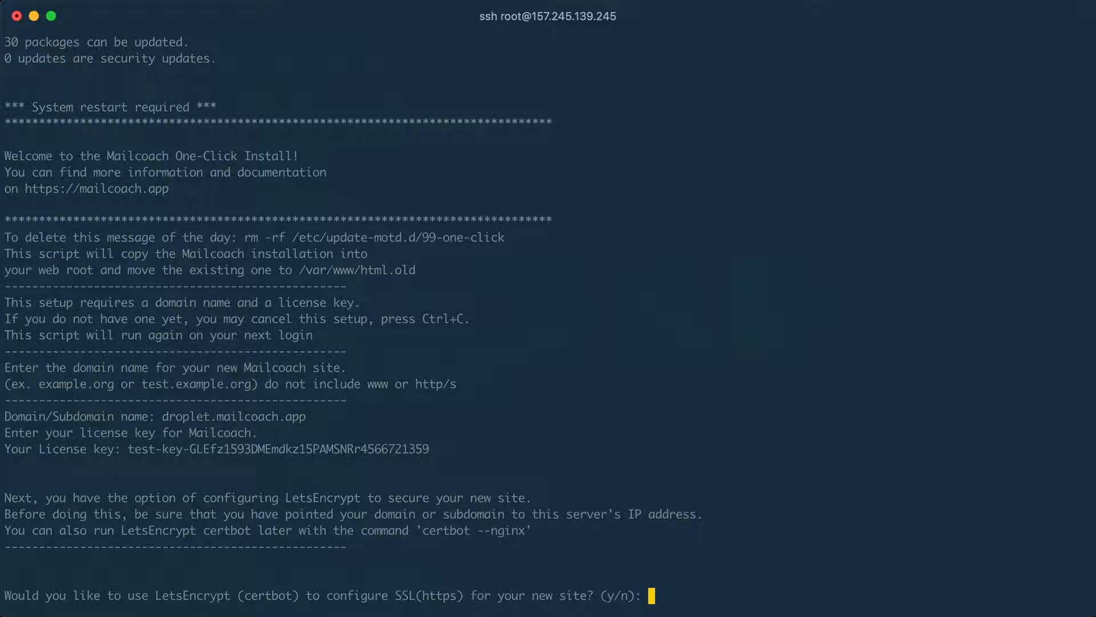
# Step: Answer the certbot prompts: yes, an email, agree, no EFF sharing, and select droplet.mailcoach.app
pyautogui.write('y')
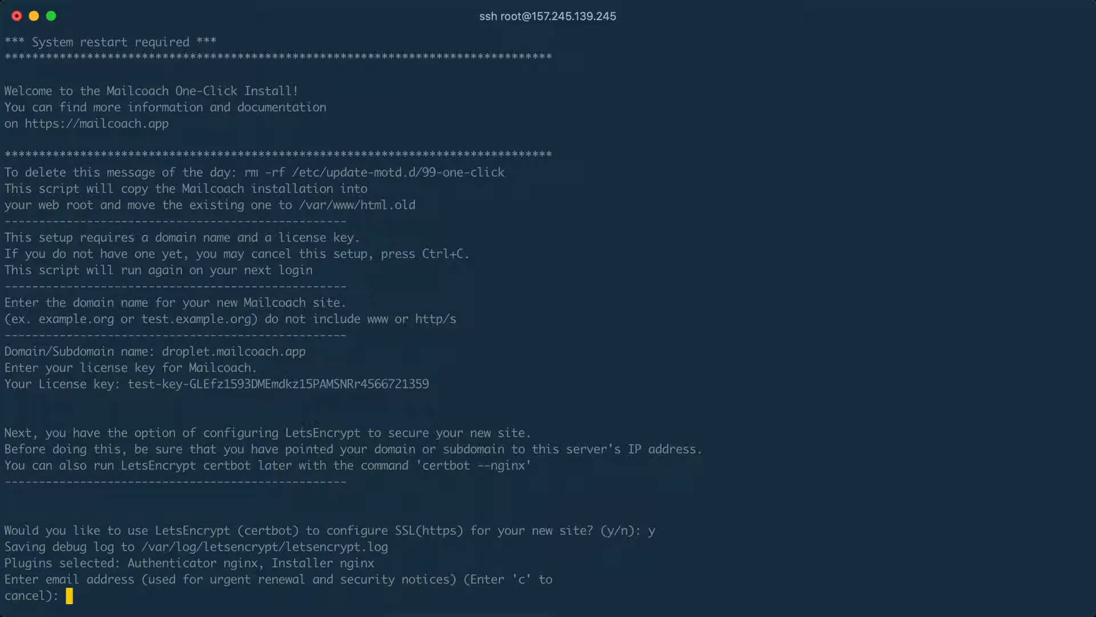
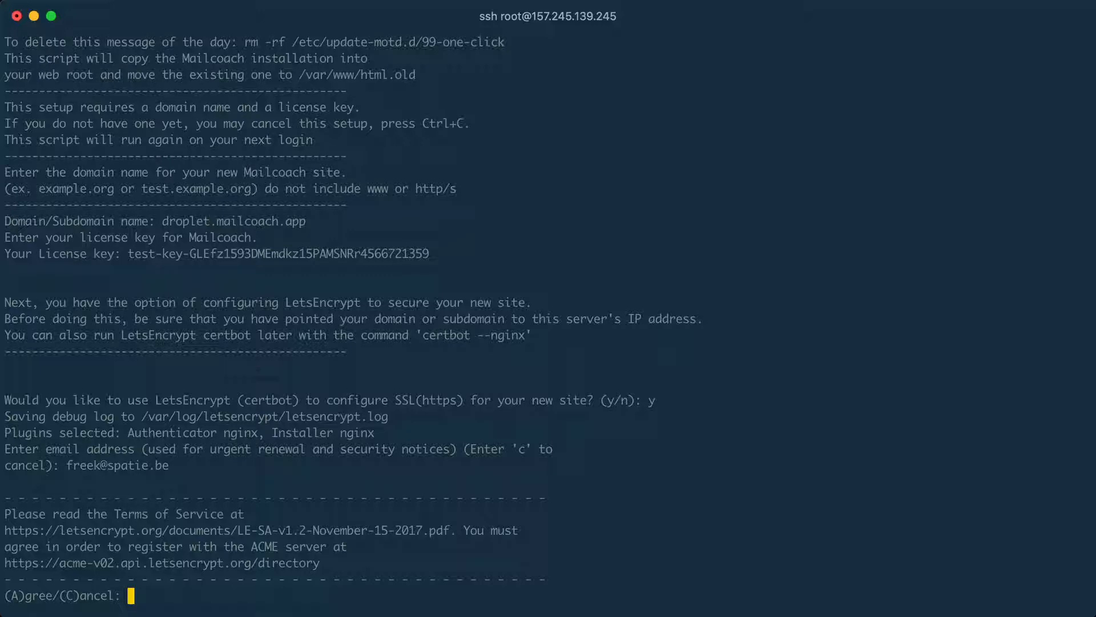
pyautogui.write('A')
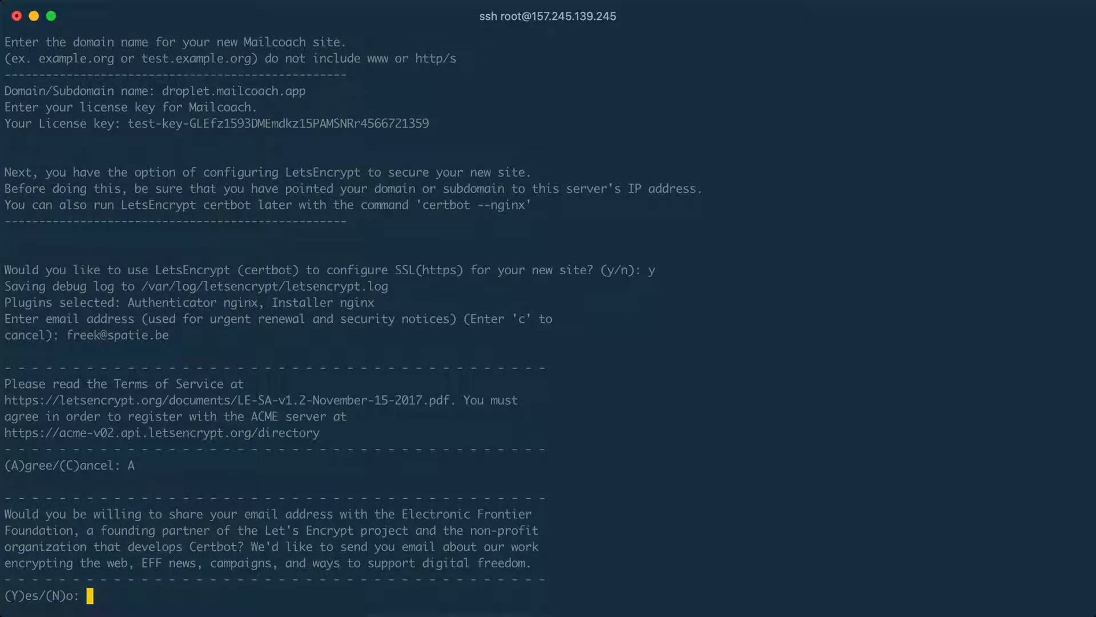
pyautogui.write('N')
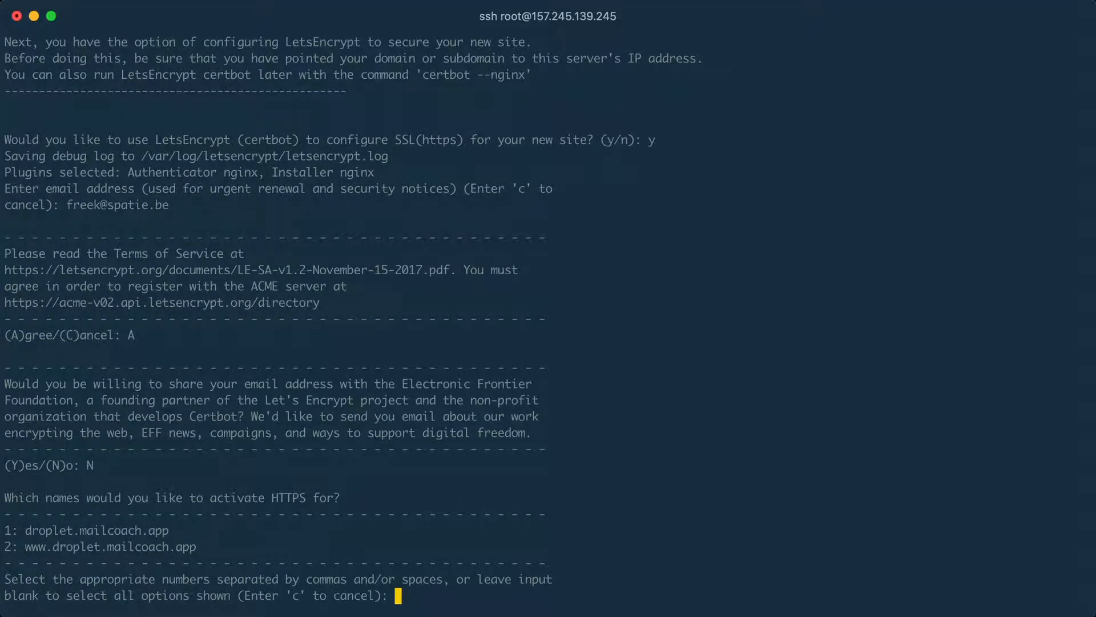
pyautogui.write('1')
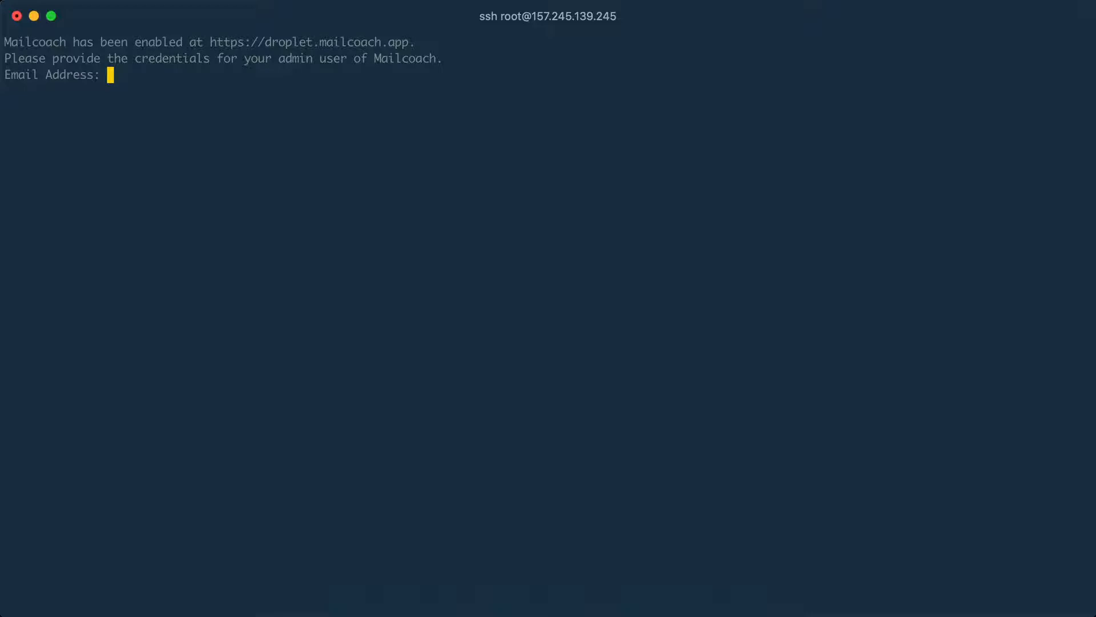
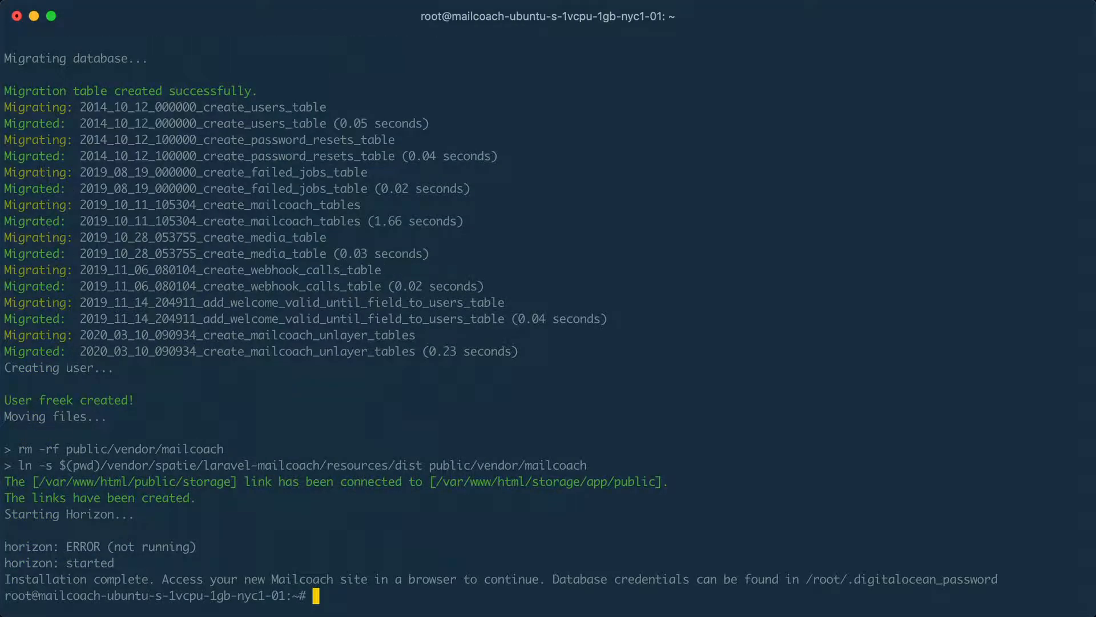
# Step: Enter the admin email address for the Mailcoach admin user
pyautogui.moveTo(148, 415)
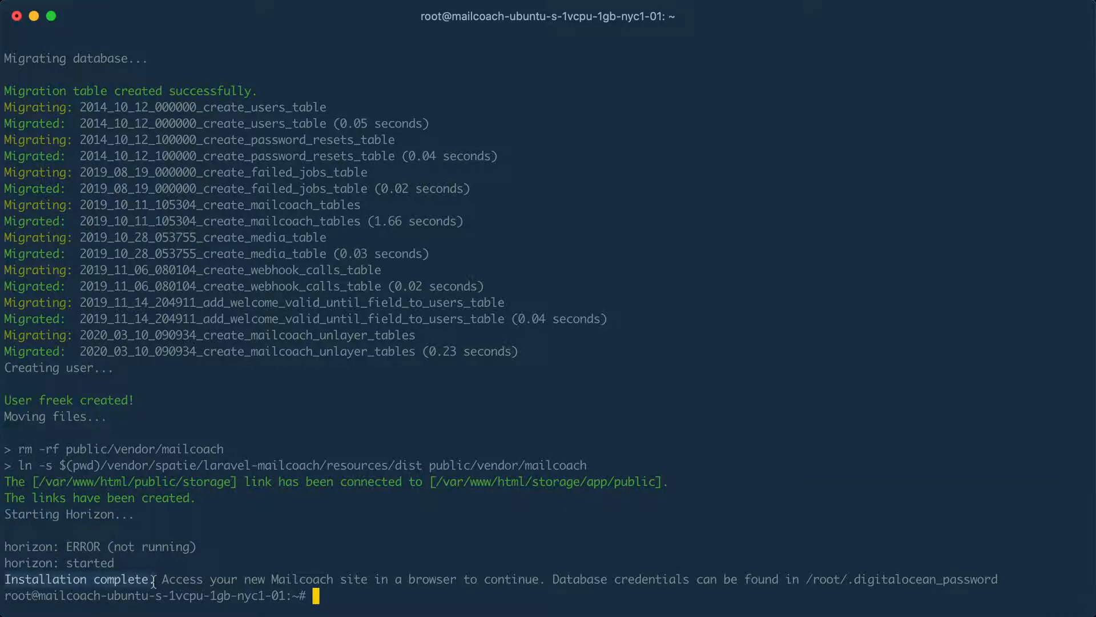
# Step: Switch to Safari and fill in the admin credentials on the droplet.mailcoach.app login page
pyautogui.press('cmd+tab')
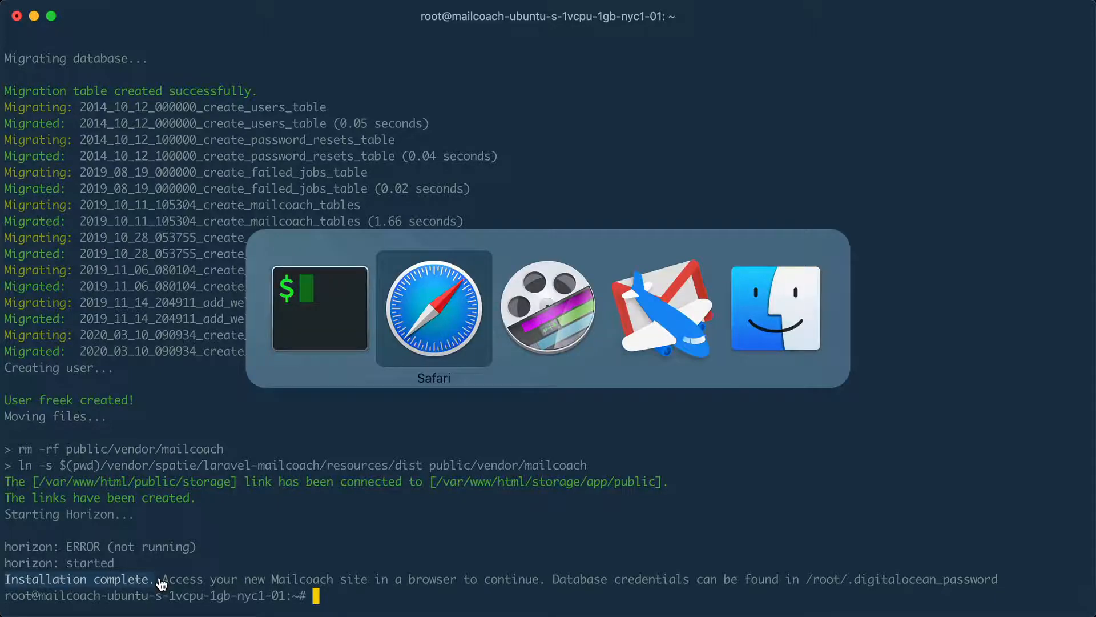
pyautogui.click(433, 308)
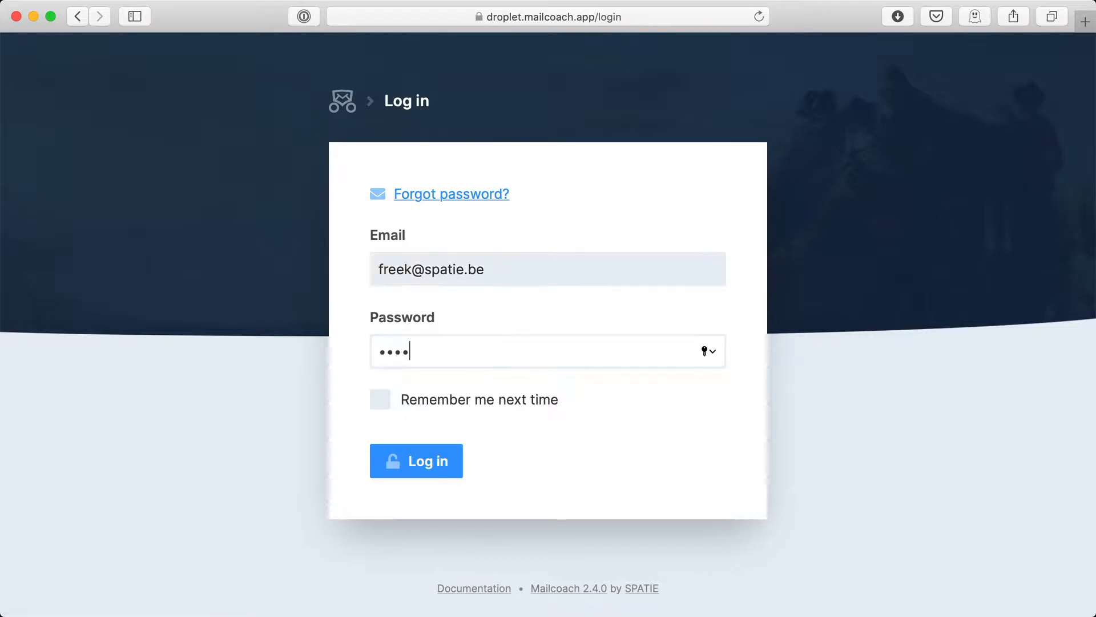
# Step: Log in and decline saving the password in 1Password and Safari Keychain
pyautogui.click(416, 461)
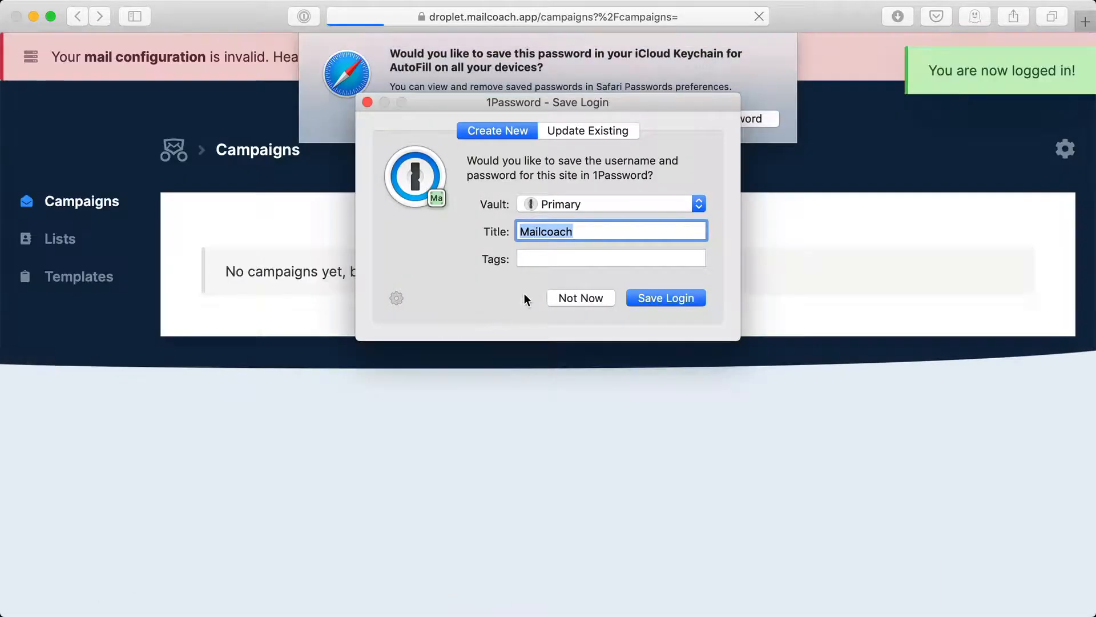
pyautogui.click(580, 297)
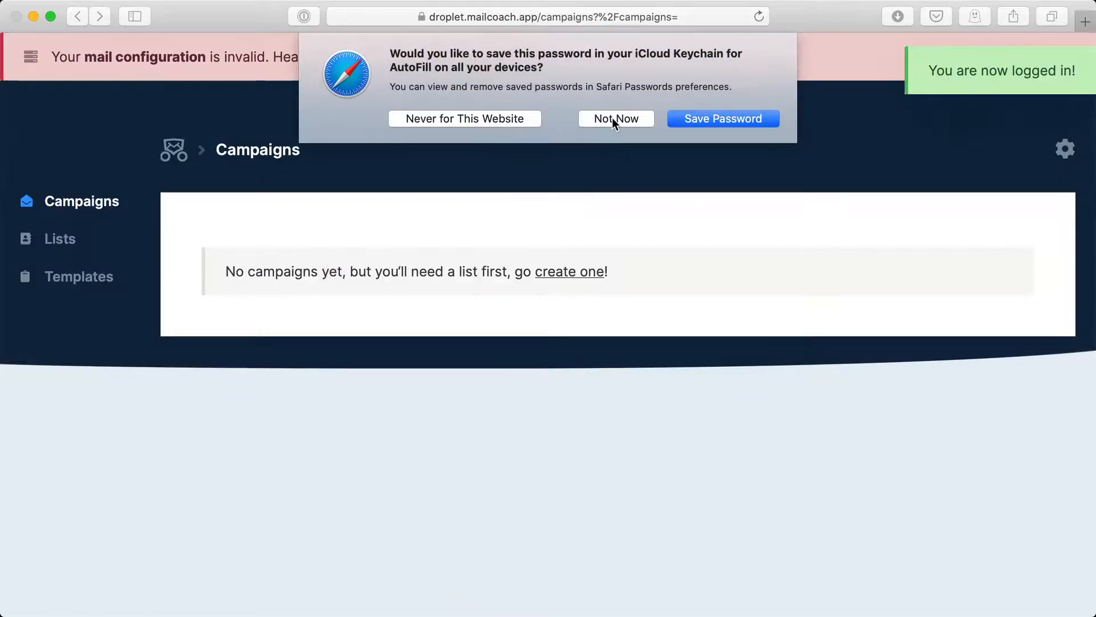
pyautogui.click(615, 118)
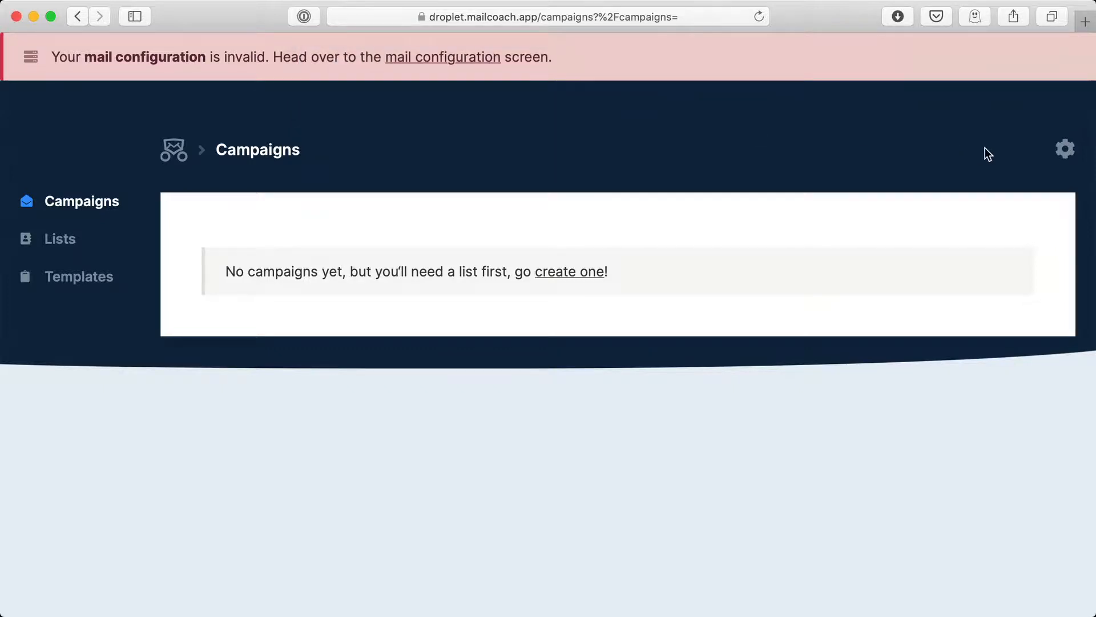
pyautogui.moveTo(1063, 149)
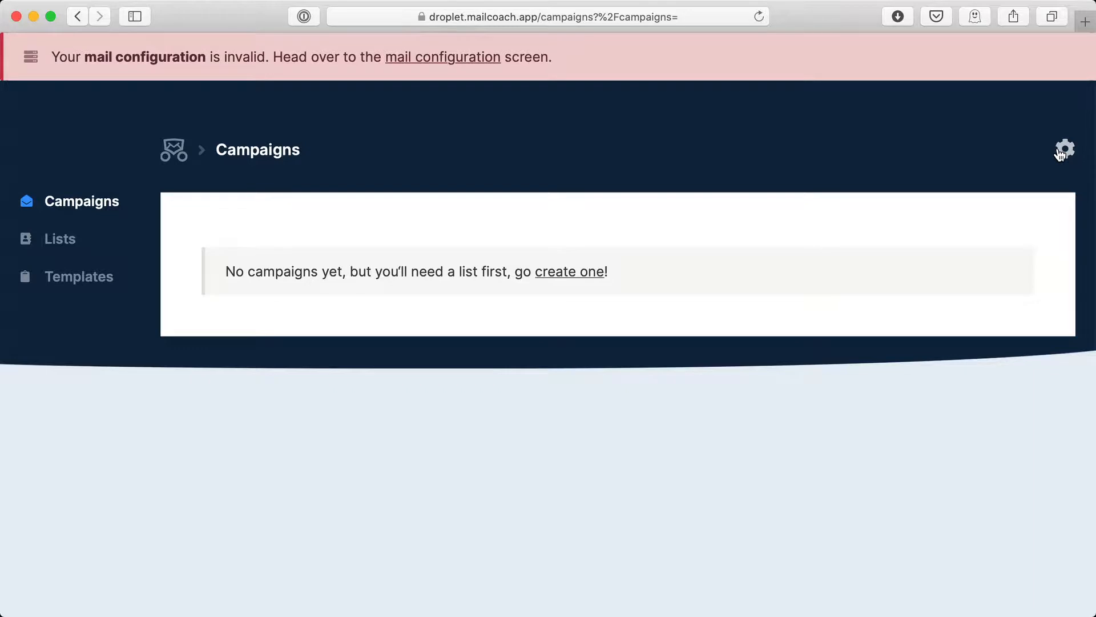
# Step: Set the mail configuration driver to Mailgun with 10 mails per second for domain spatie.be
pyautogui.click(1065, 149)
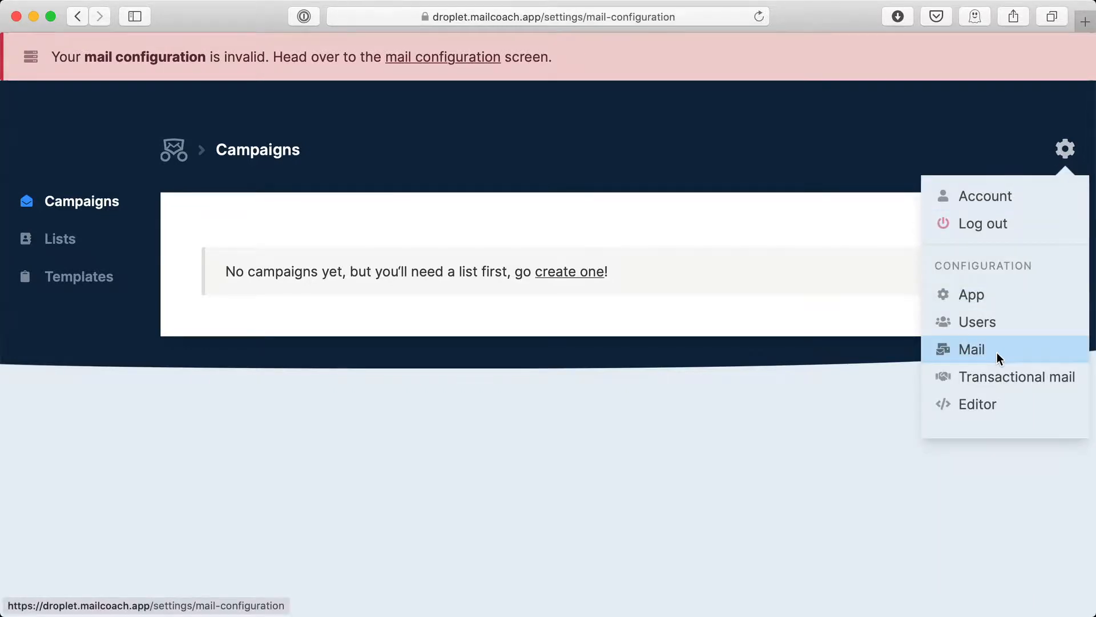
pyautogui.click(971, 349)
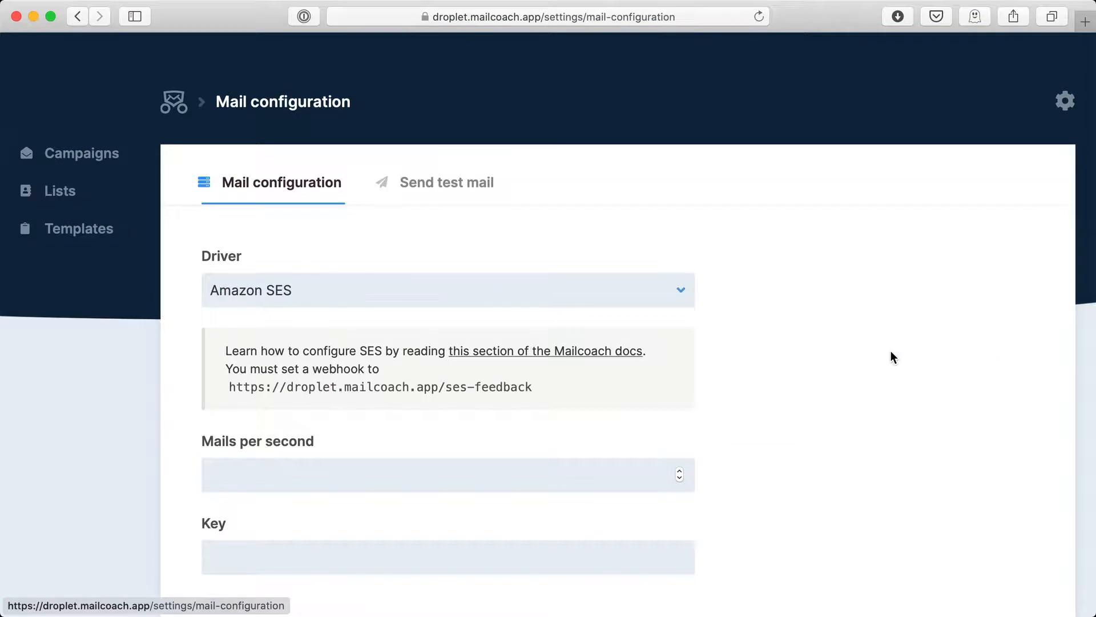
pyautogui.click(447, 290)
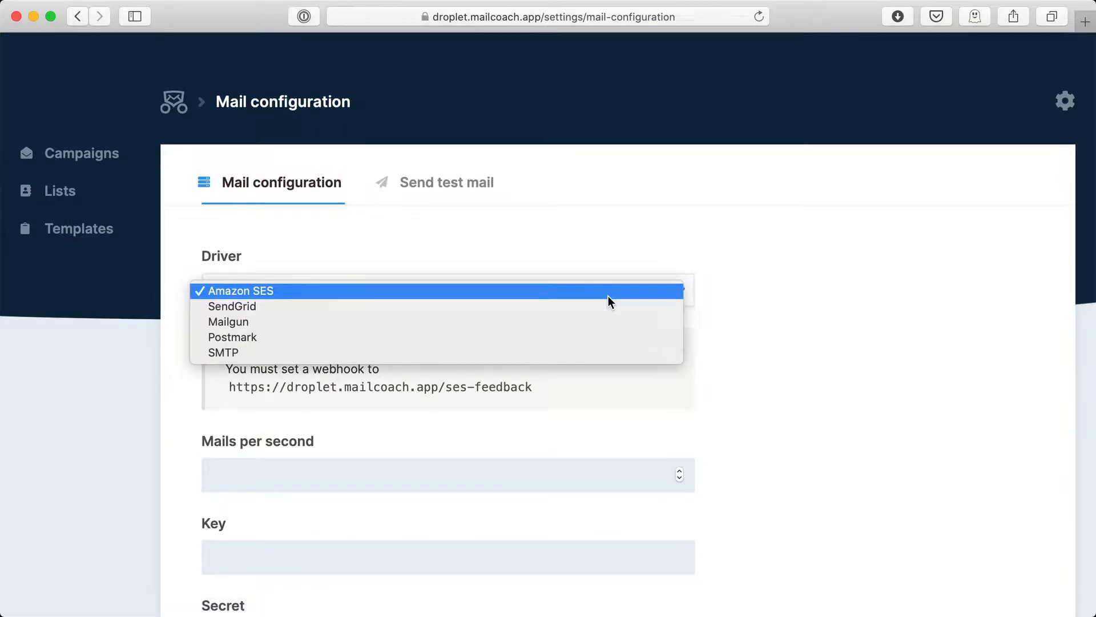
pyautogui.moveTo(585, 306)
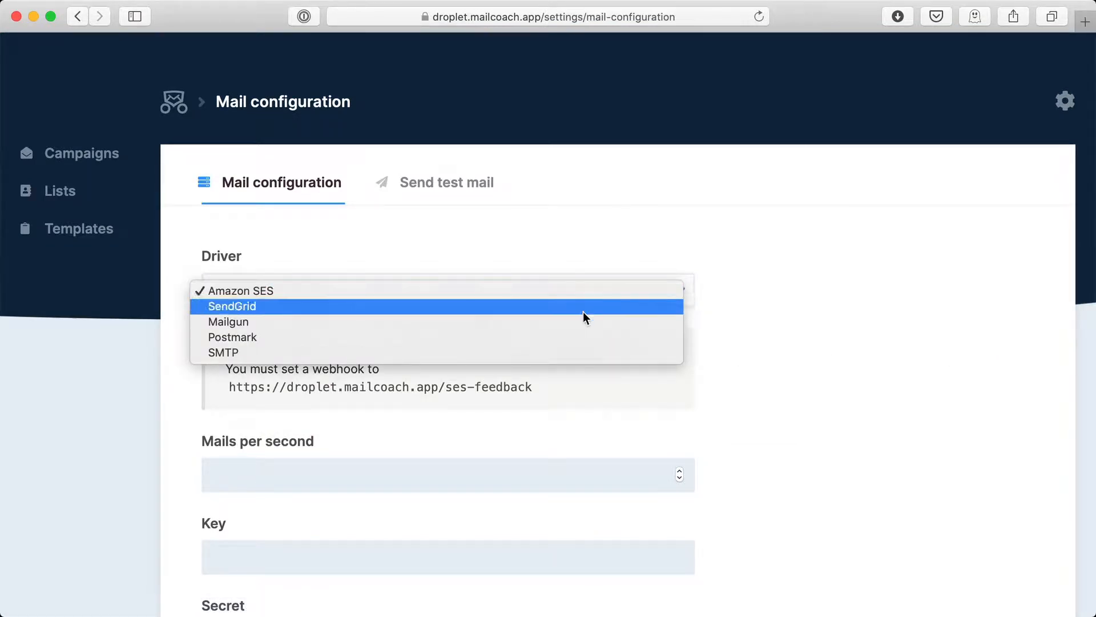
pyautogui.click(228, 320)
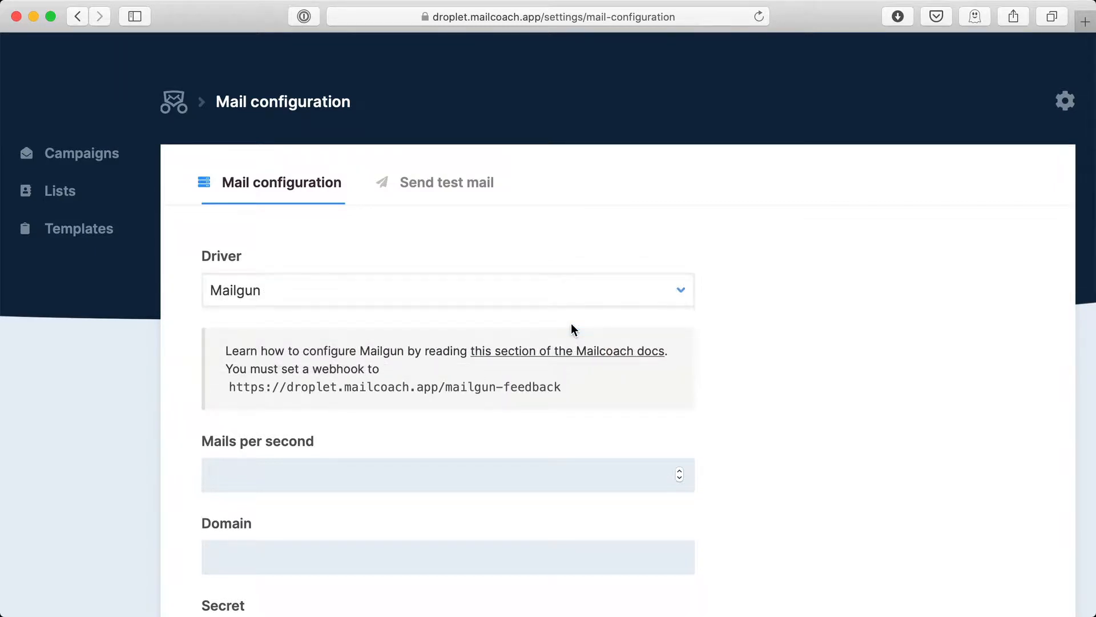
pyautogui.scroll(-3)
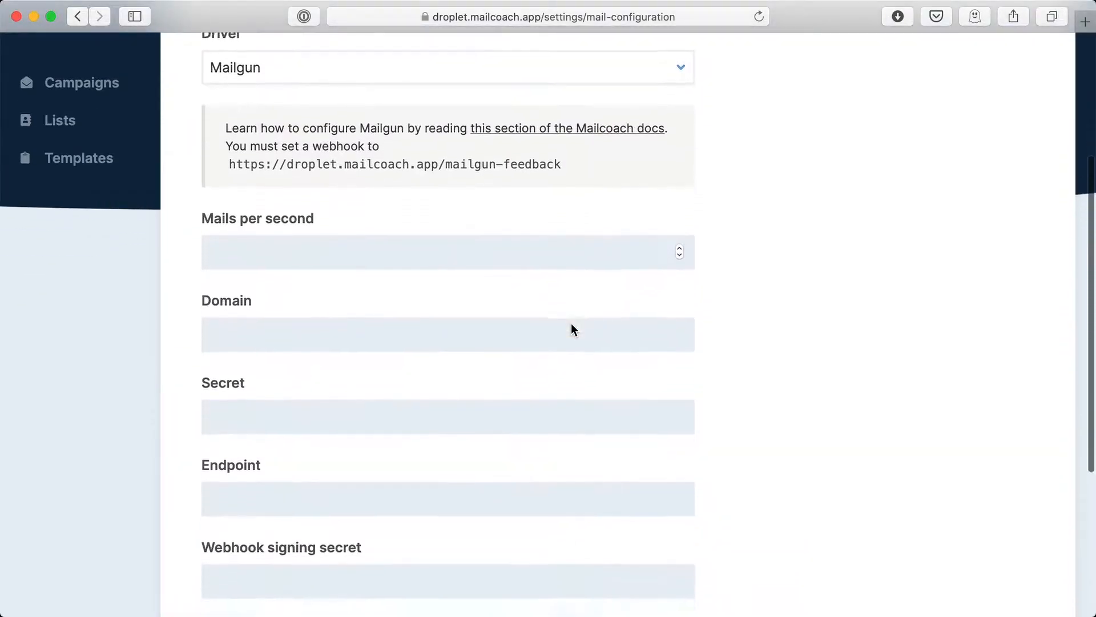
pyautogui.scroll(-3)
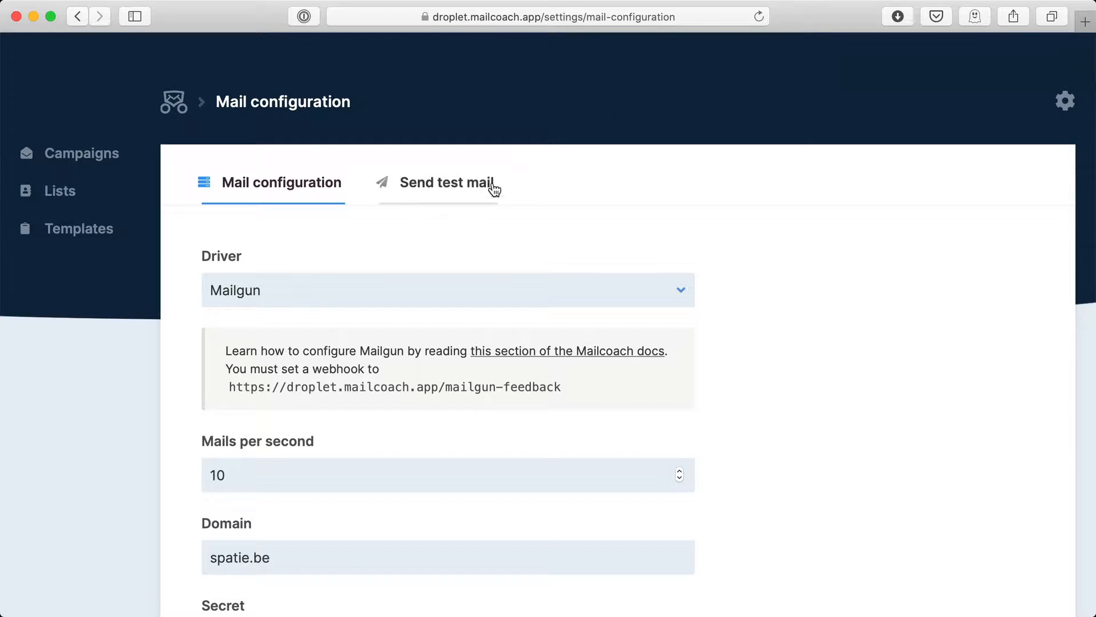
pyautogui.click(446, 183)
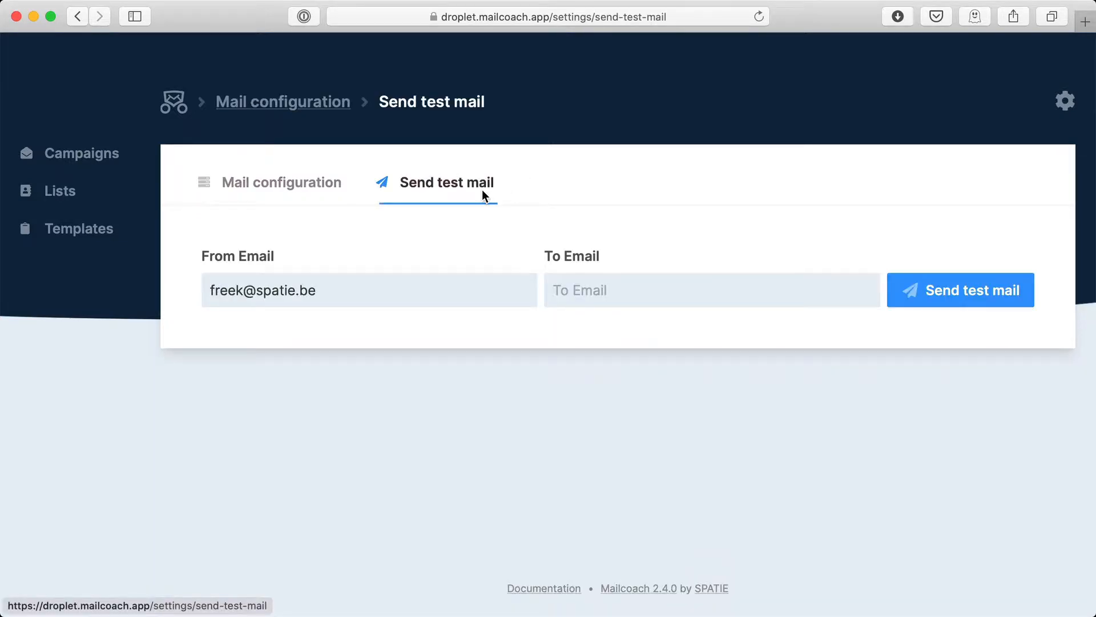
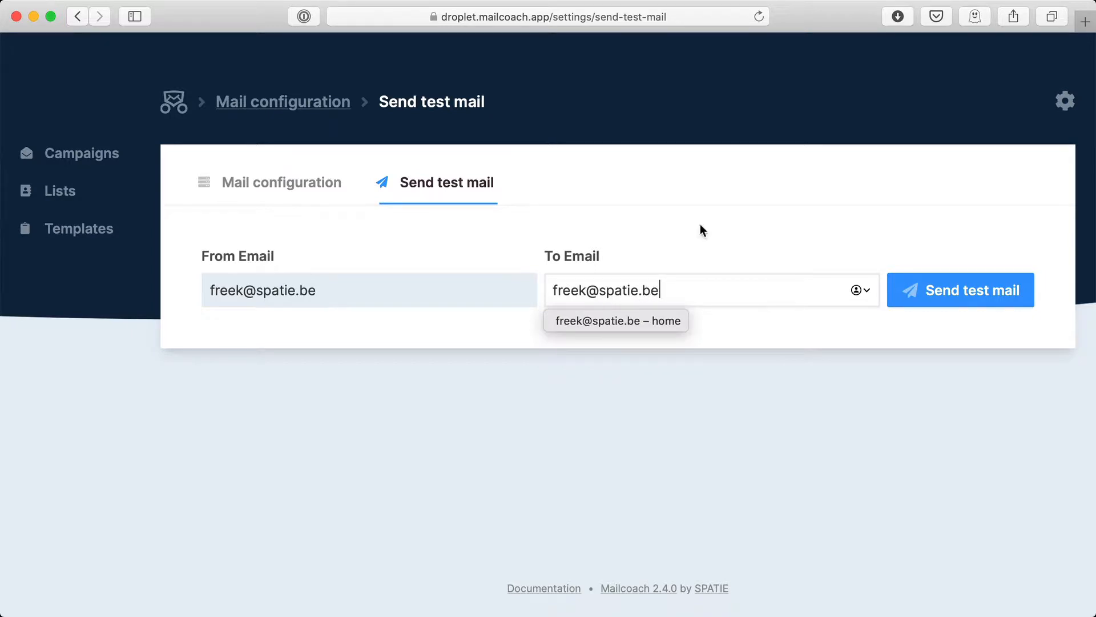
pyautogui.click(960, 290)
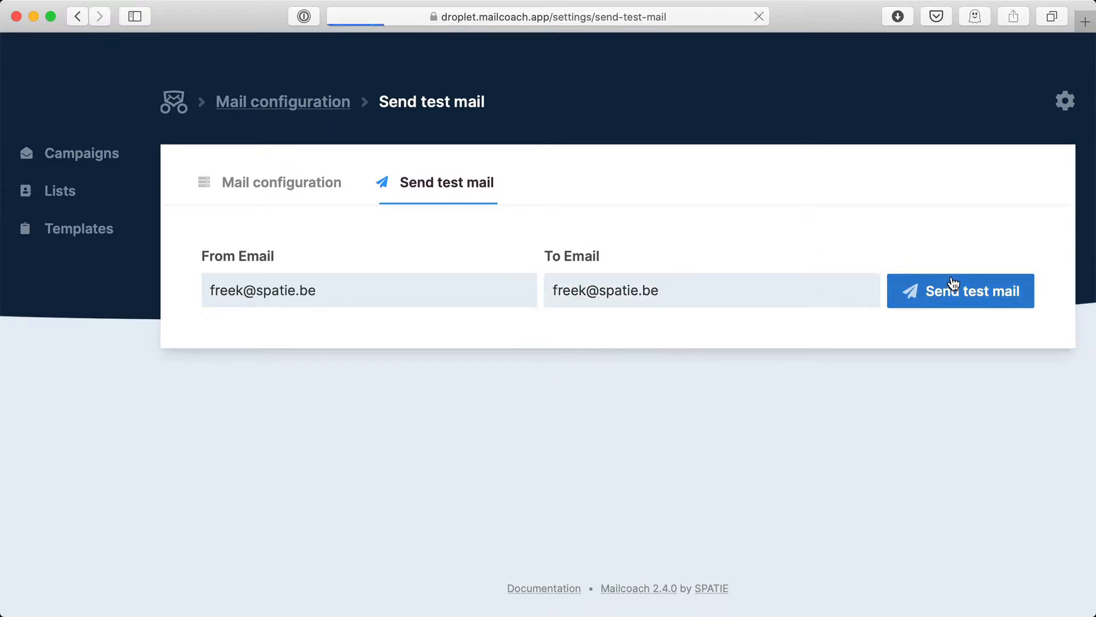
pyautogui.click(960, 290)
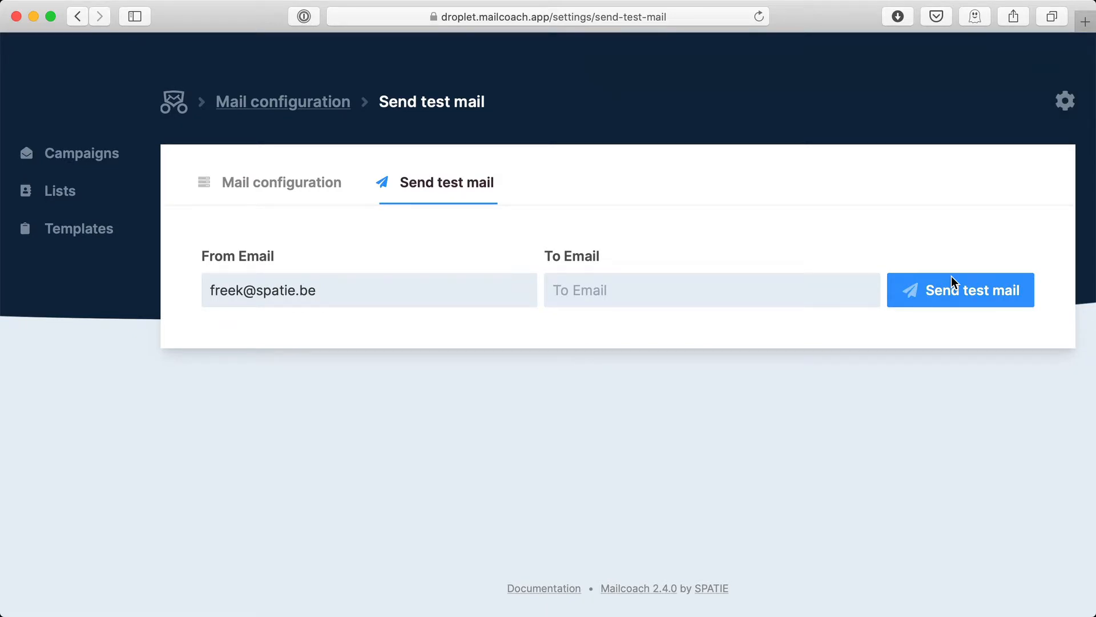
pyautogui.press('cmd+tab')
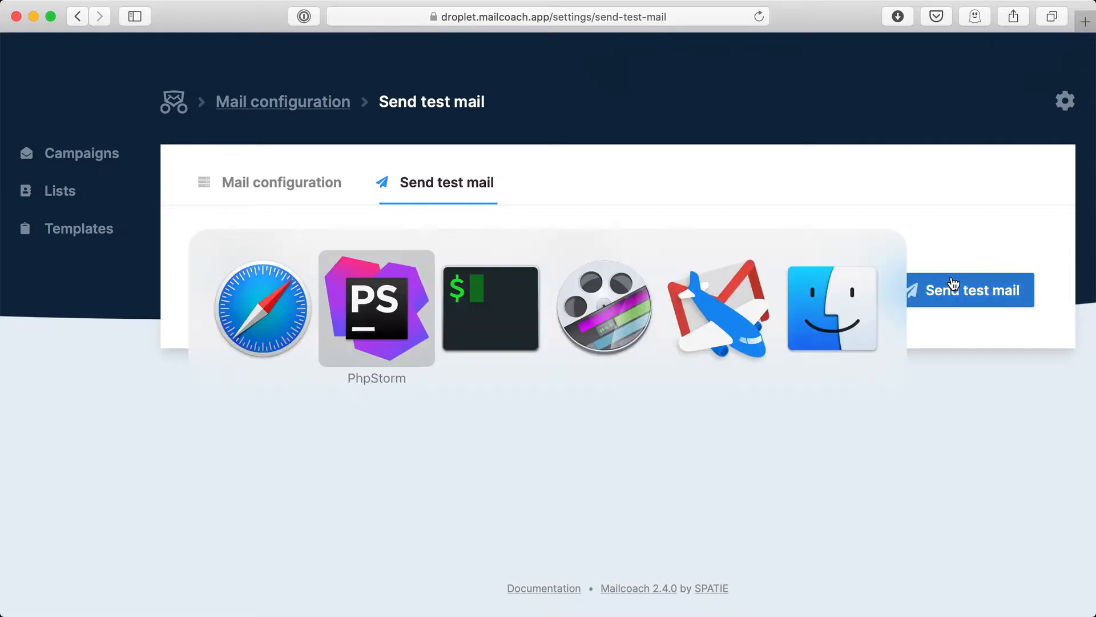
pyautogui.click(968, 290)
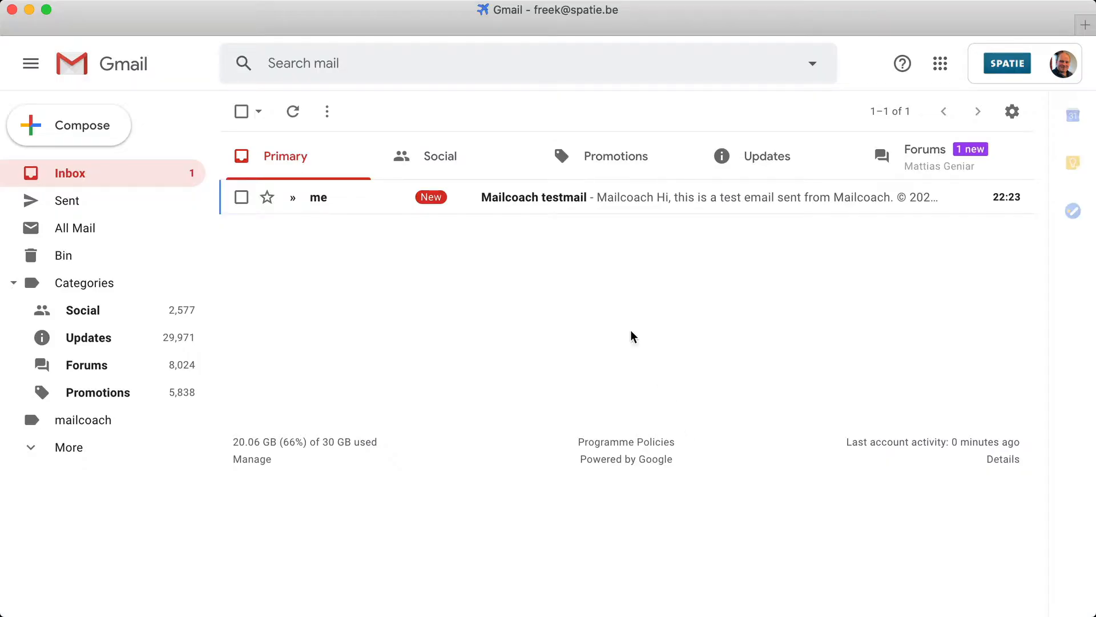
pyautogui.click(533, 197)
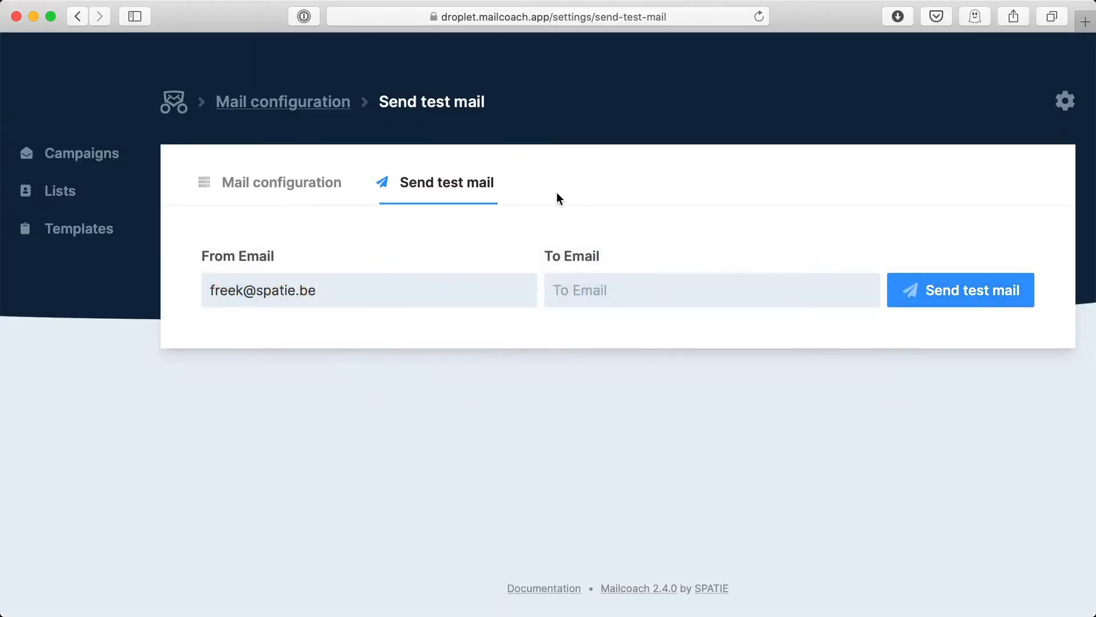
# Step: Reopen the mail configuration and keep Mailgun selected as the driver
pyautogui.click(281, 181)
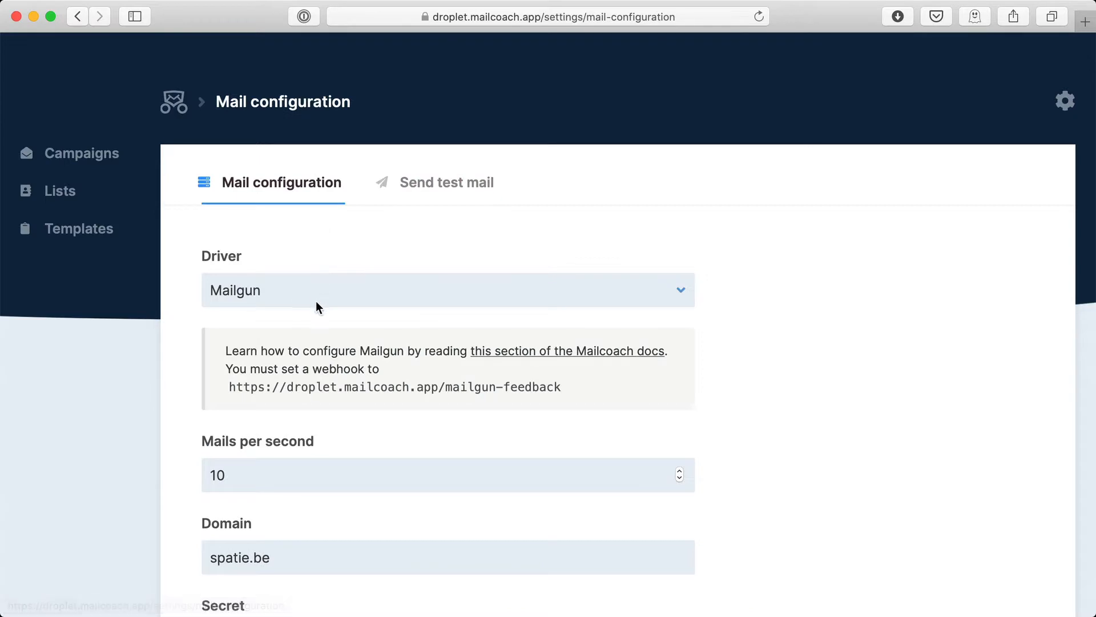
pyautogui.click(448, 289)
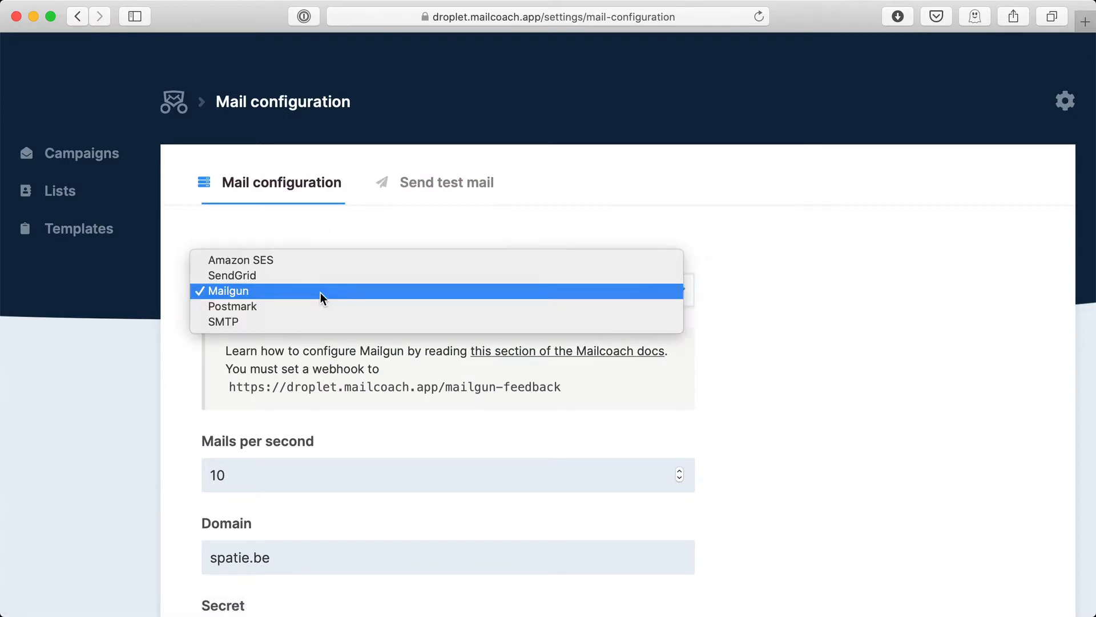
pyautogui.click(230, 290)
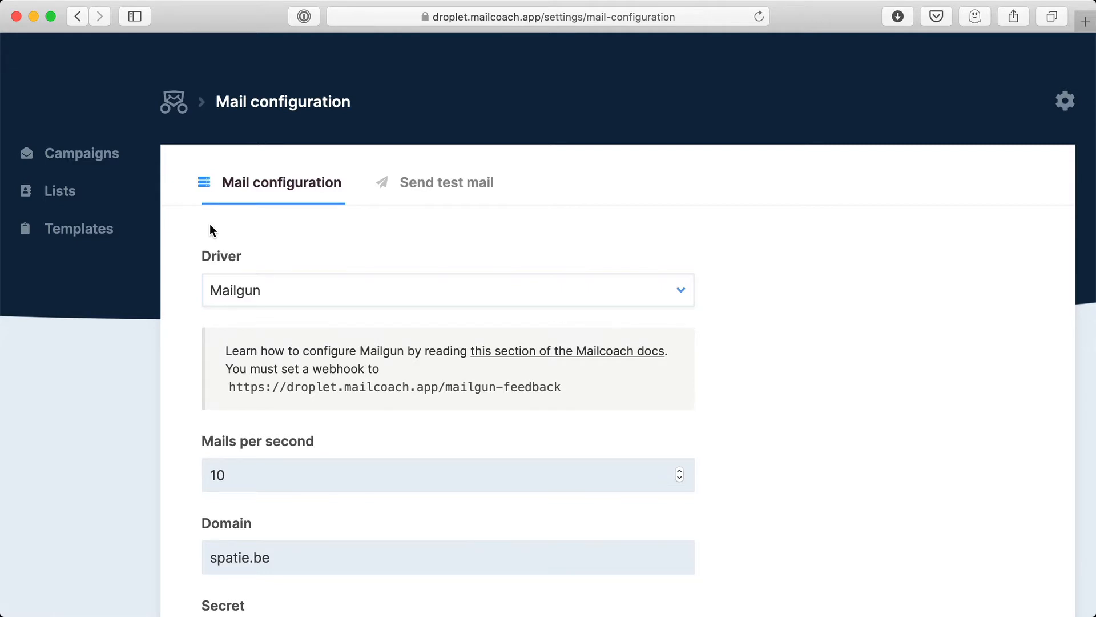
# Step: View the empty email Lists page, then return to the empty Campaigns overview
pyautogui.click(59, 191)
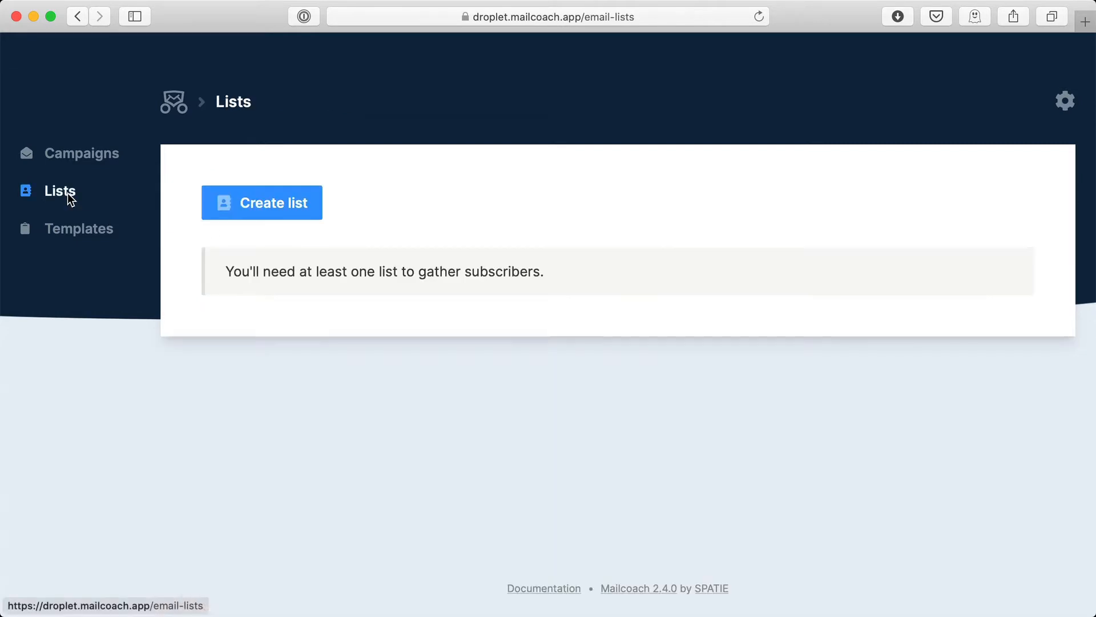
pyautogui.click(81, 153)
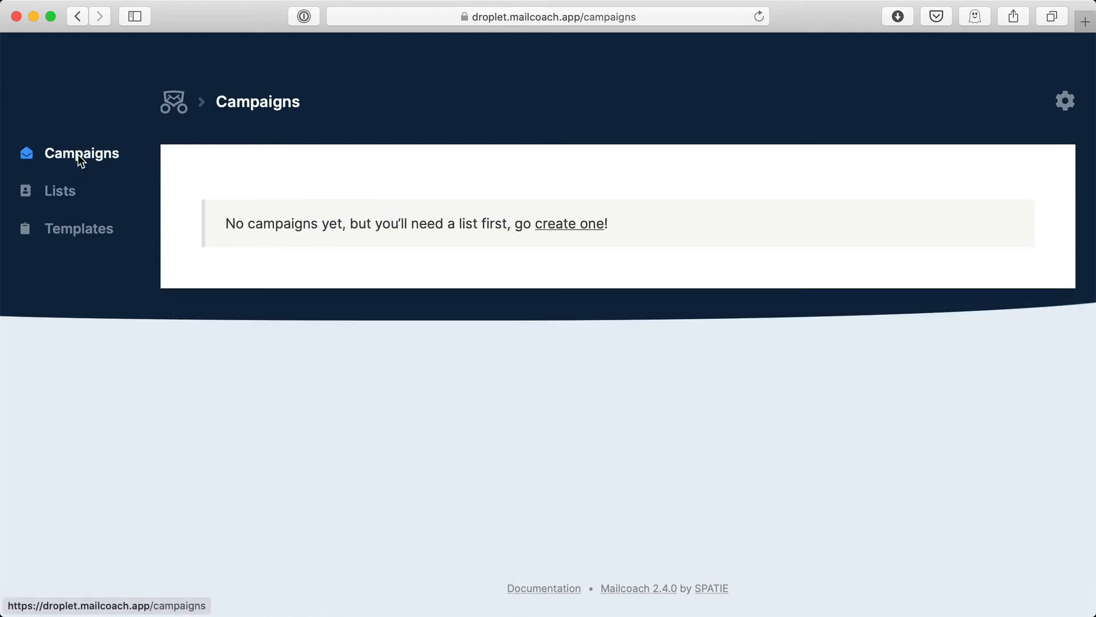